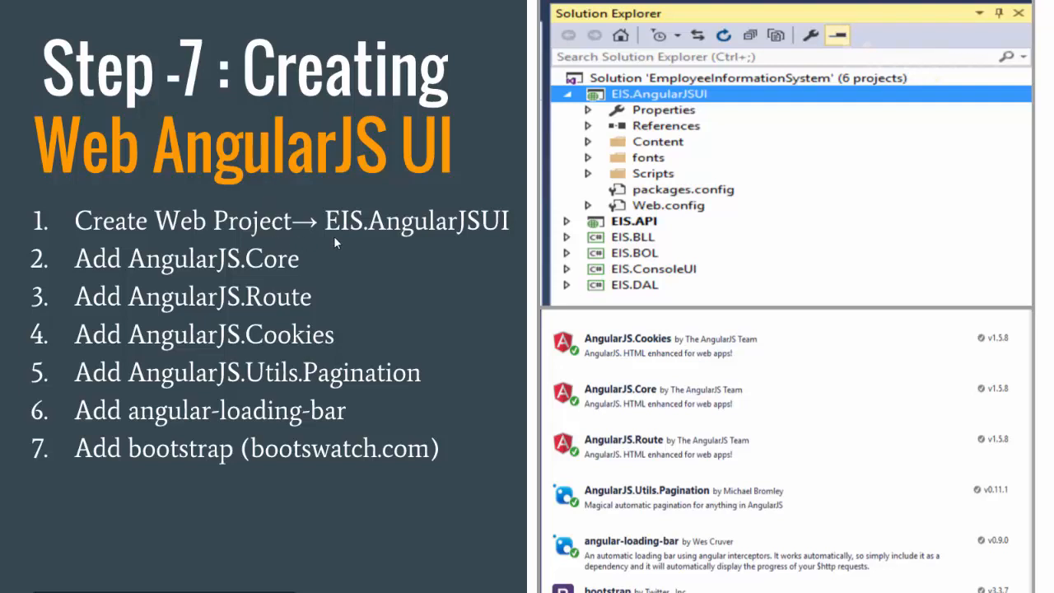
{"action": "mouse_move", "coordinate": [435, 245]}
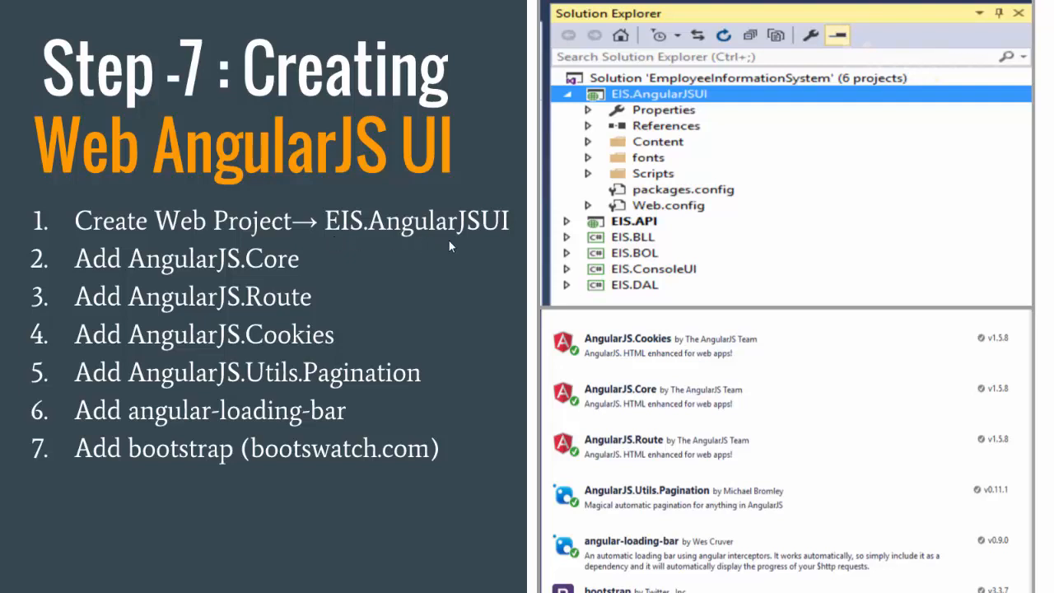
{"action": "mouse_move", "coordinate": [282, 258]}
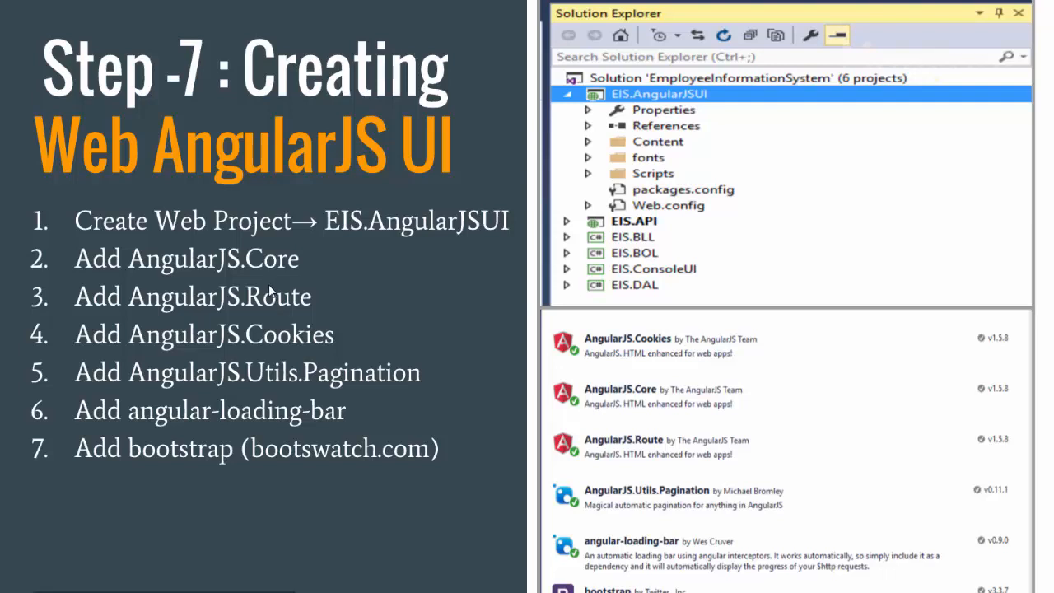
{"action": "mouse_move", "coordinate": [298, 346]}
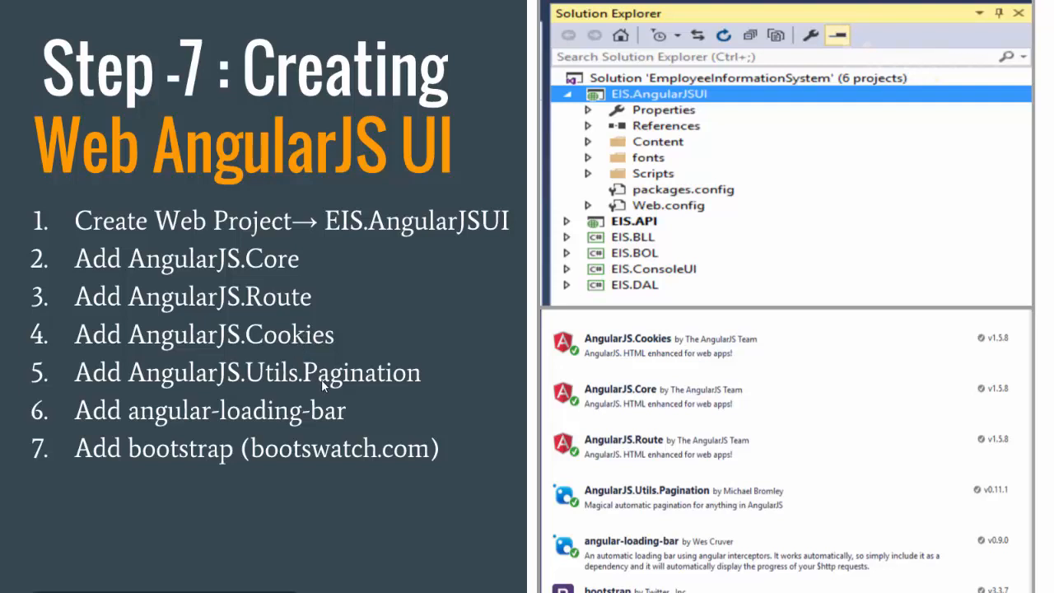
{"action": "mouse_move", "coordinate": [278, 422]}
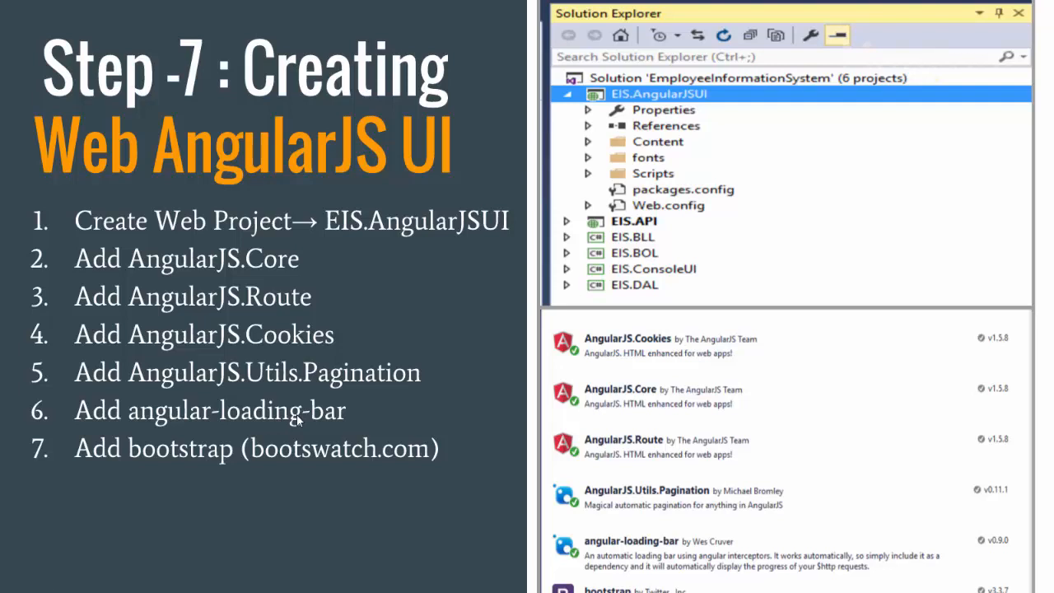
{"action": "mouse_move", "coordinate": [164, 469]}
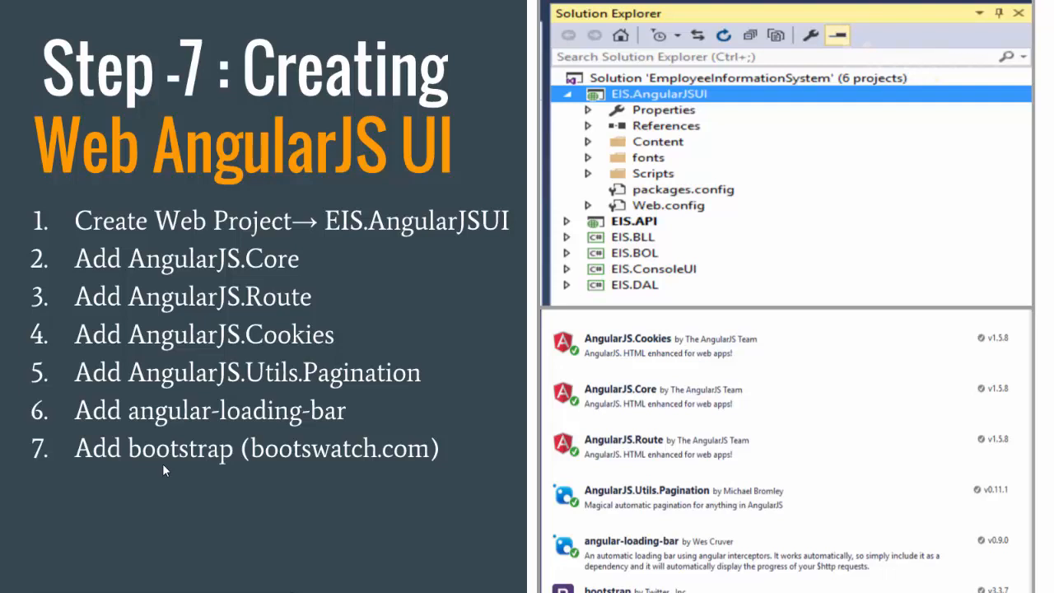
{"action": "mouse_move", "coordinate": [254, 472]}
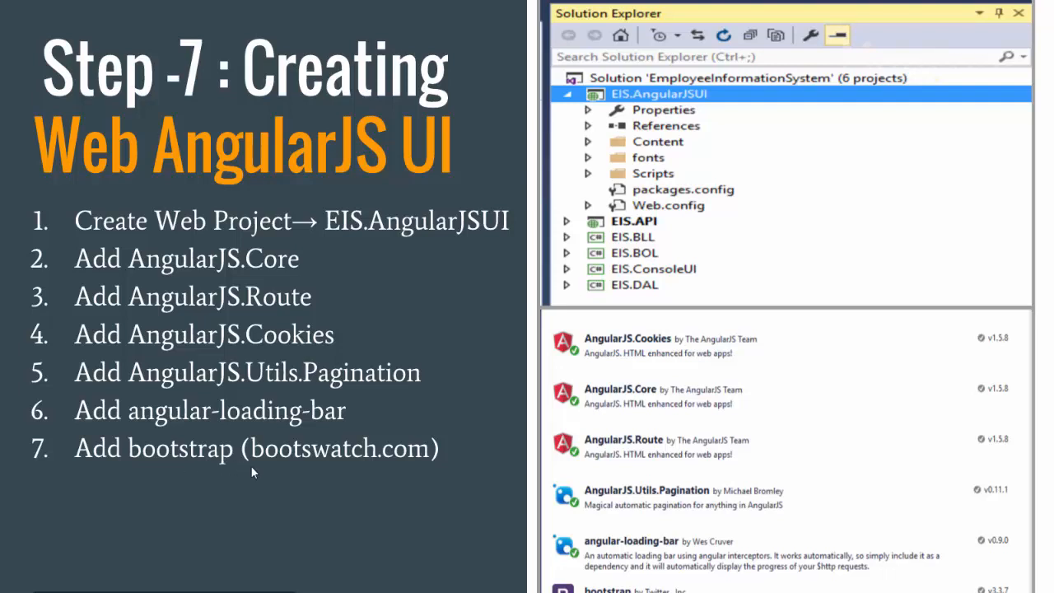
{"action": "mouse_move", "coordinate": [259, 391]}
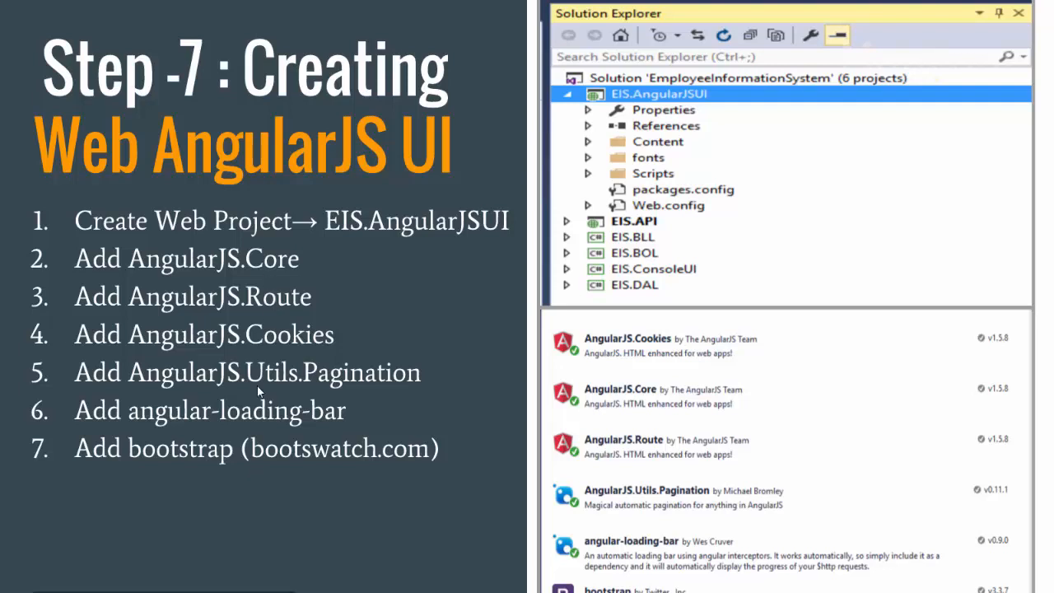
{"action": "mouse_move", "coordinate": [251, 443]}
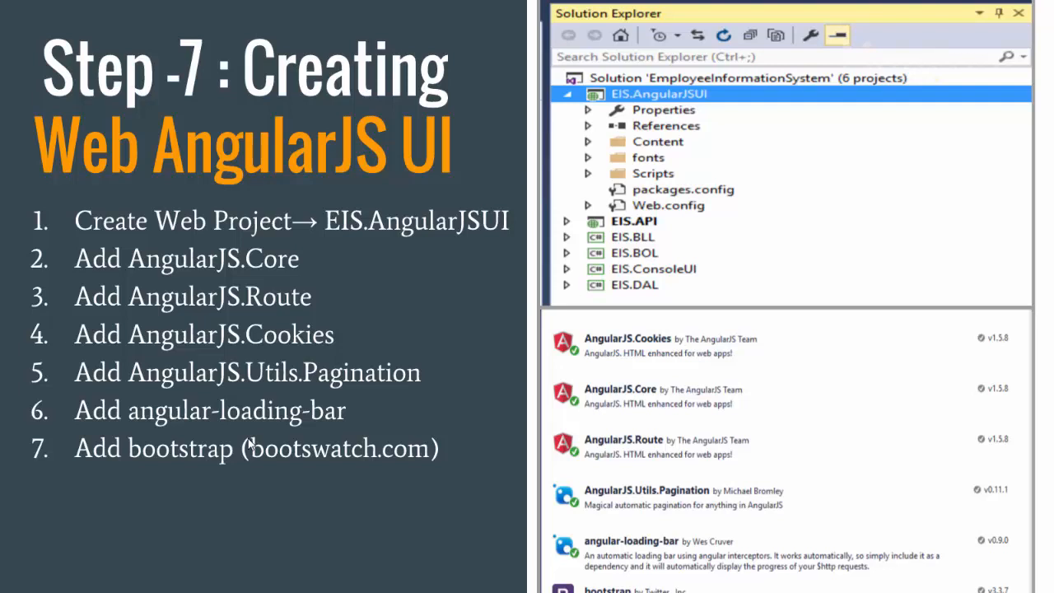
Step: Switch to the EmployeeInformationSystem window and open the solution's context menu in Solution Explorer
{"action": "key", "text": "alt+tab"}
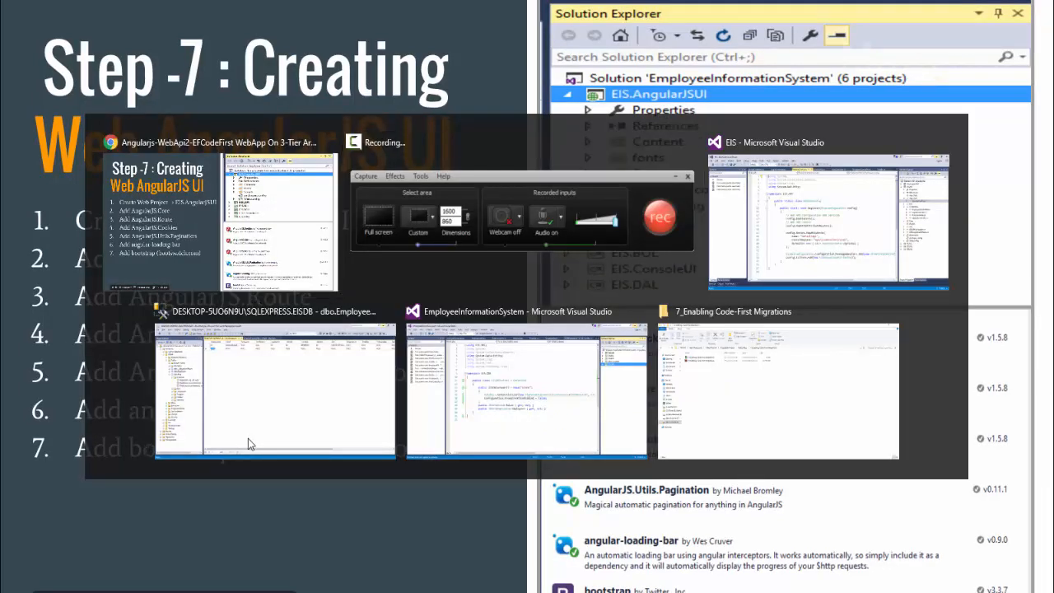
{"action": "left_click", "coordinate": [516, 391]}
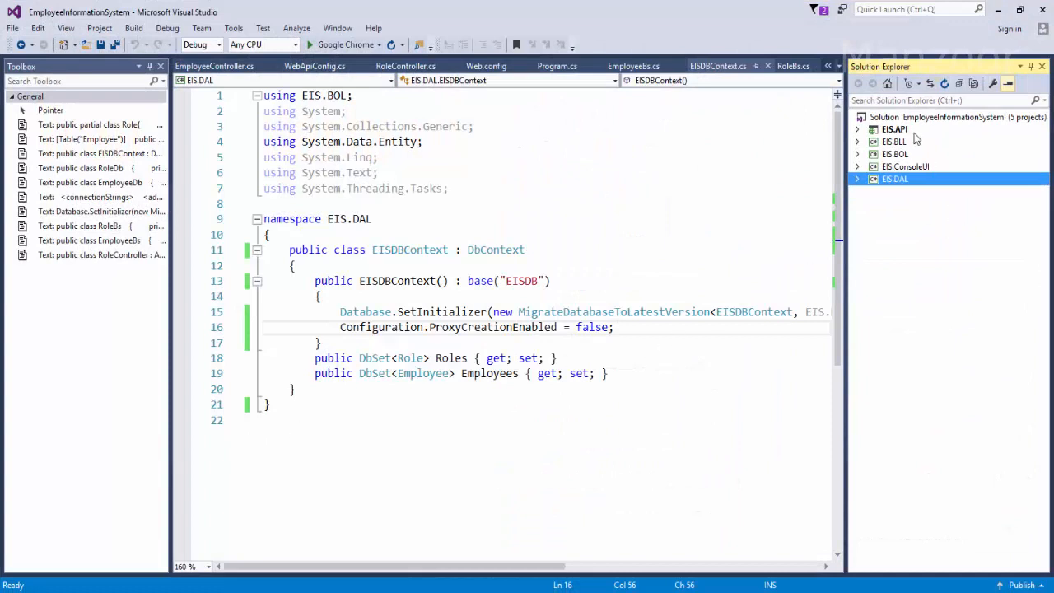
{"action": "left_click", "coordinate": [947, 116]}
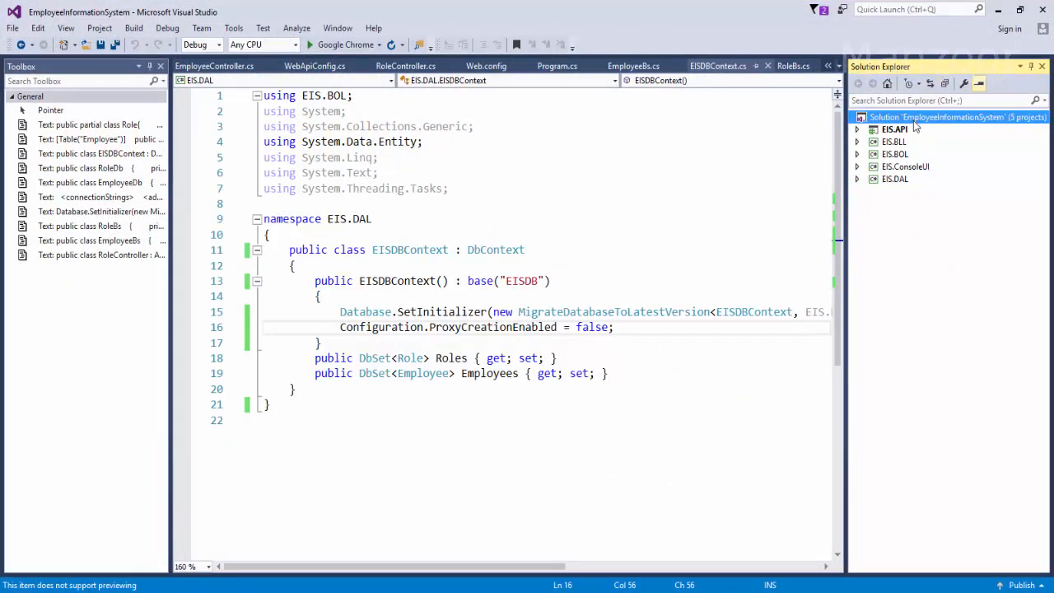
{"action": "right_click", "coordinate": [947, 116]}
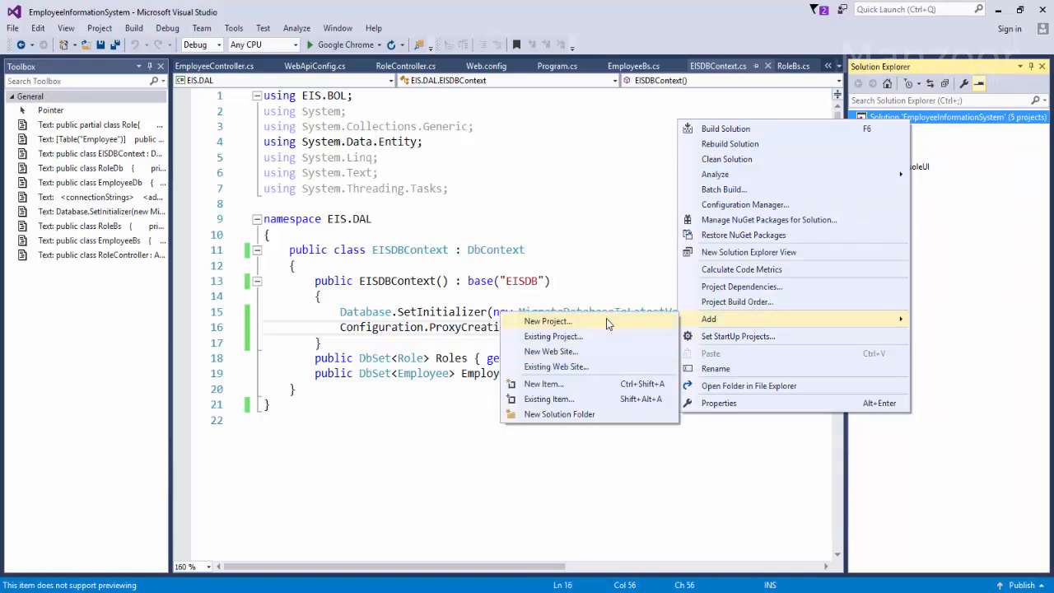
Step: Add an Empty ASP.NET Web Application named EIS.AngularJSUI, declining Azure hosting setup
{"action": "left_click", "coordinate": [546, 320]}
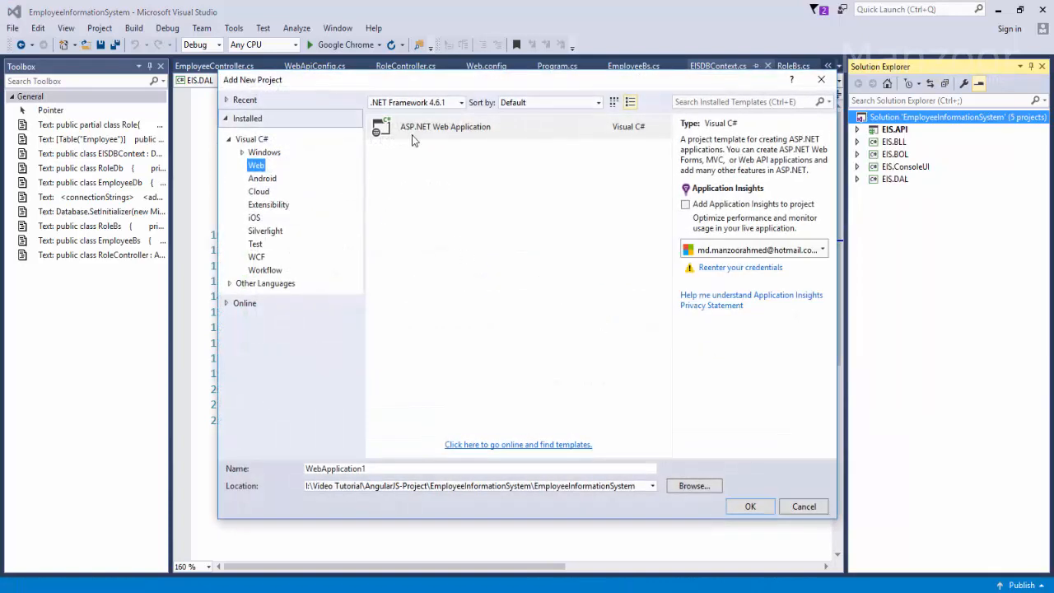
{"action": "left_click", "coordinate": [480, 467]}
{"action": "type", "text": "E"}
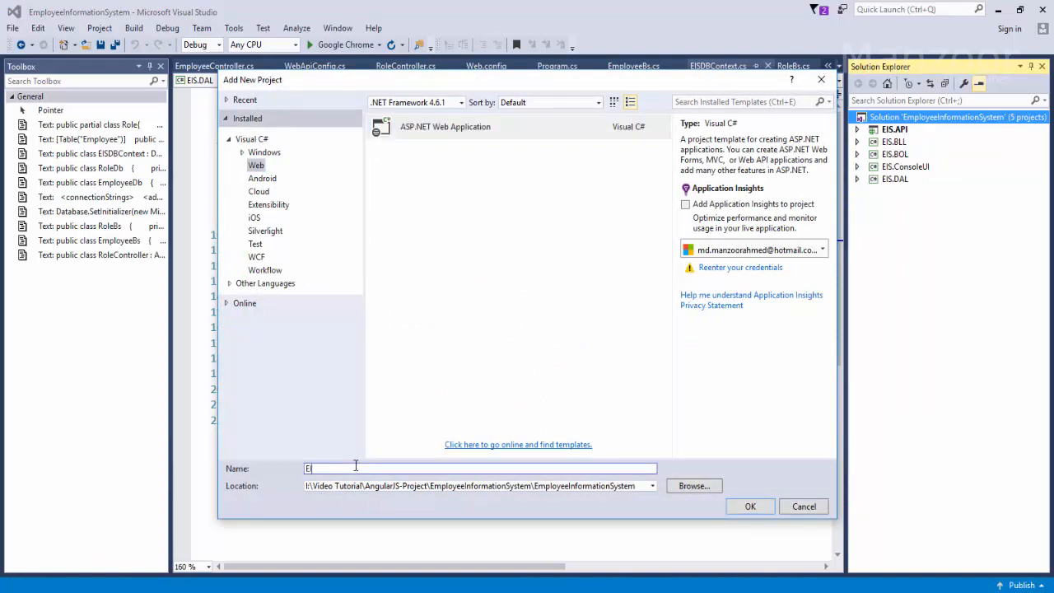
{"action": "type", "text": "IS."}
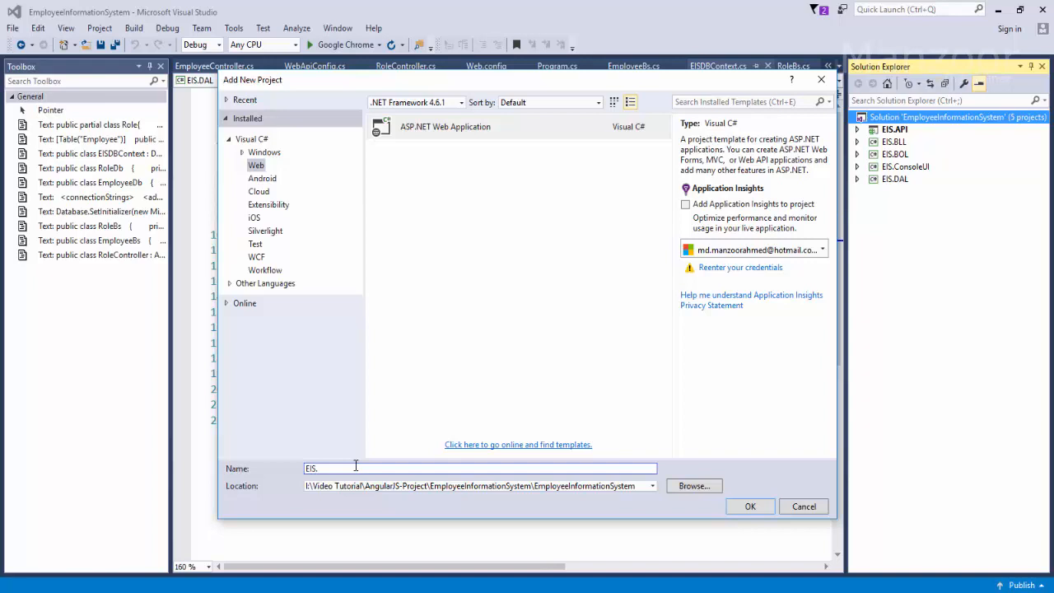
{"action": "type", "text": "Angul"}
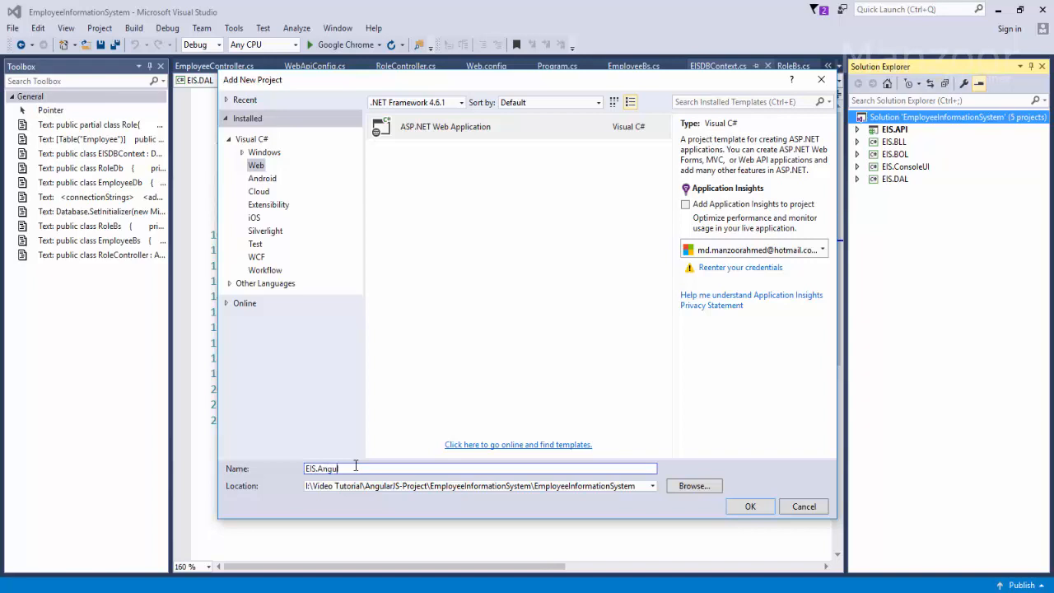
{"action": "type", "text": "arJ"}
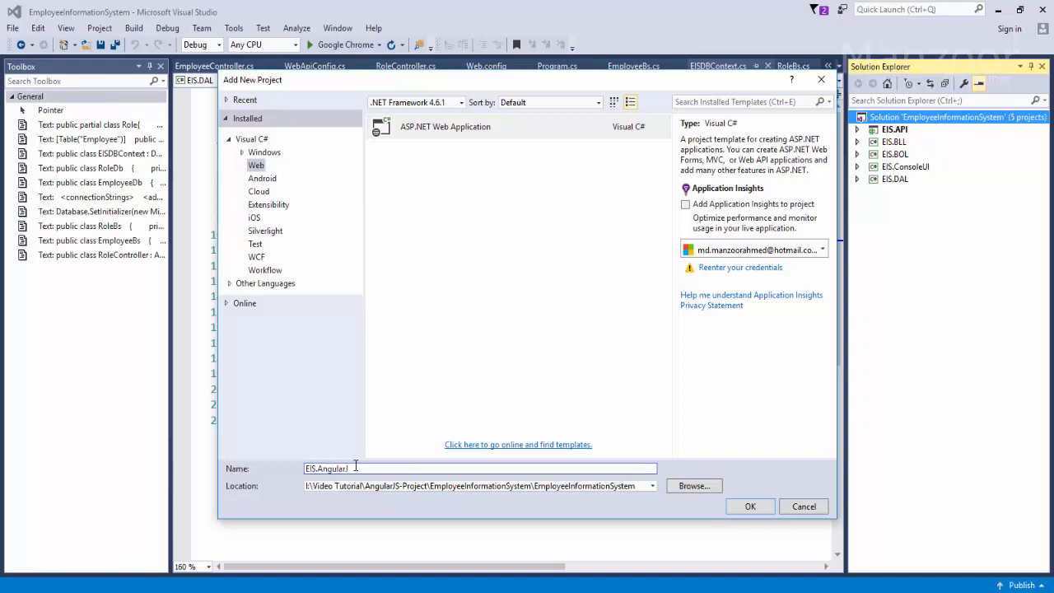
{"action": "type", "text": "SUI"}
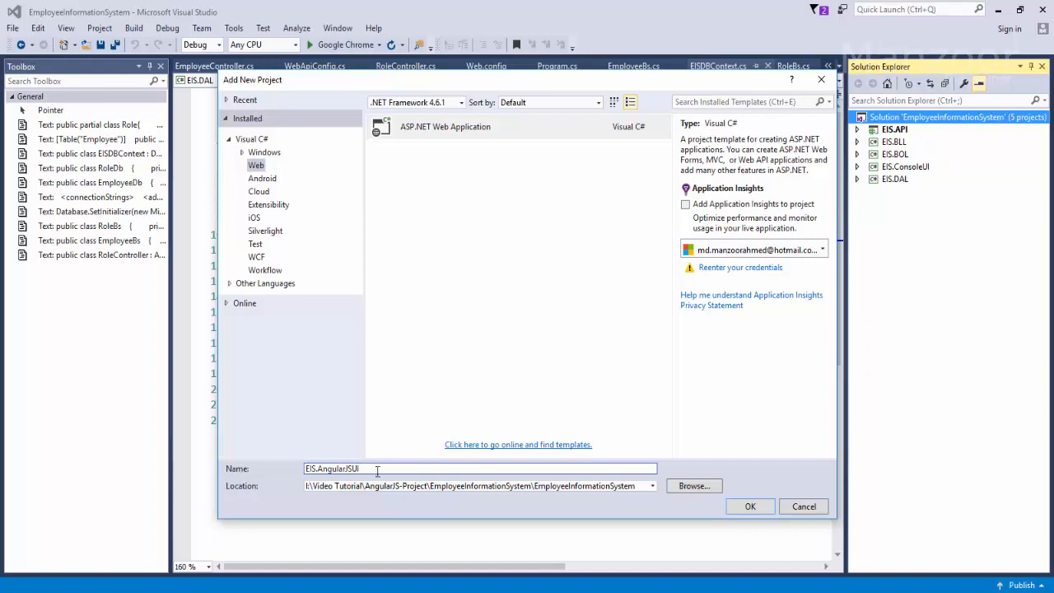
{"action": "left_click", "coordinate": [749, 505]}
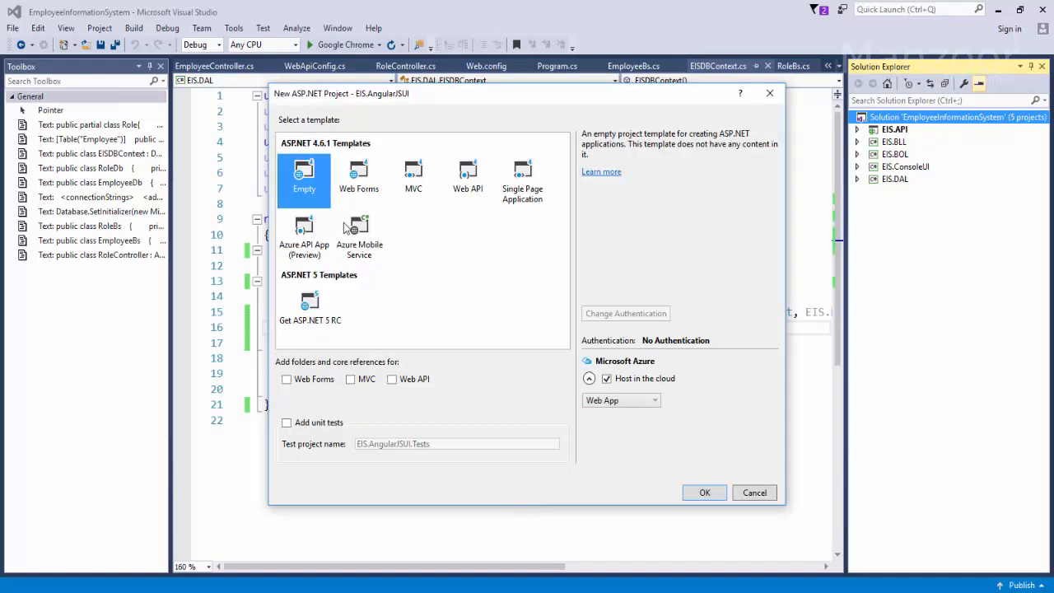
{"action": "mouse_move", "coordinate": [645, 504]}
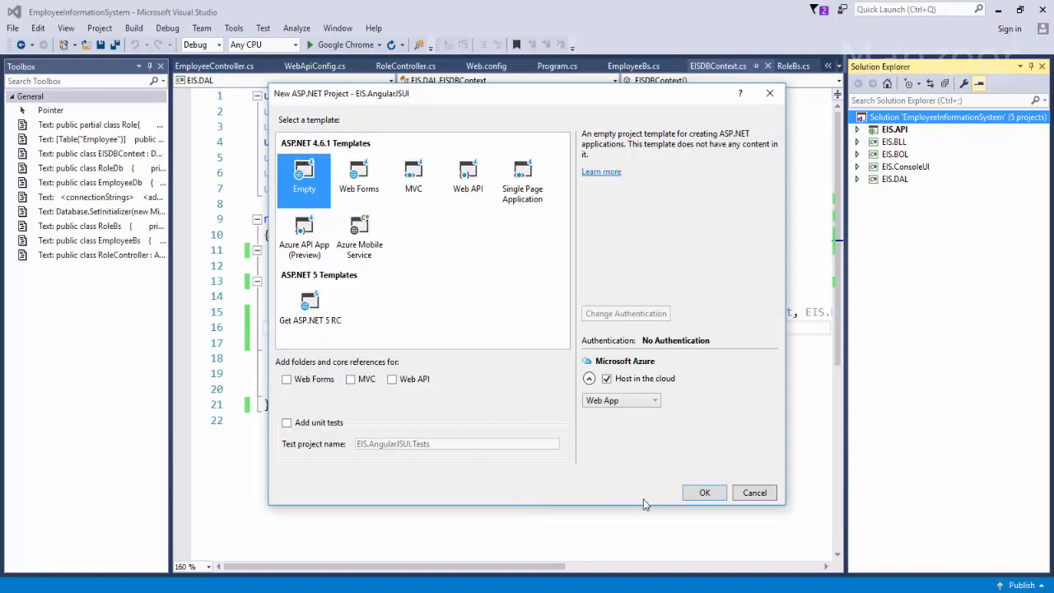
{"action": "mouse_move", "coordinate": [704, 493]}
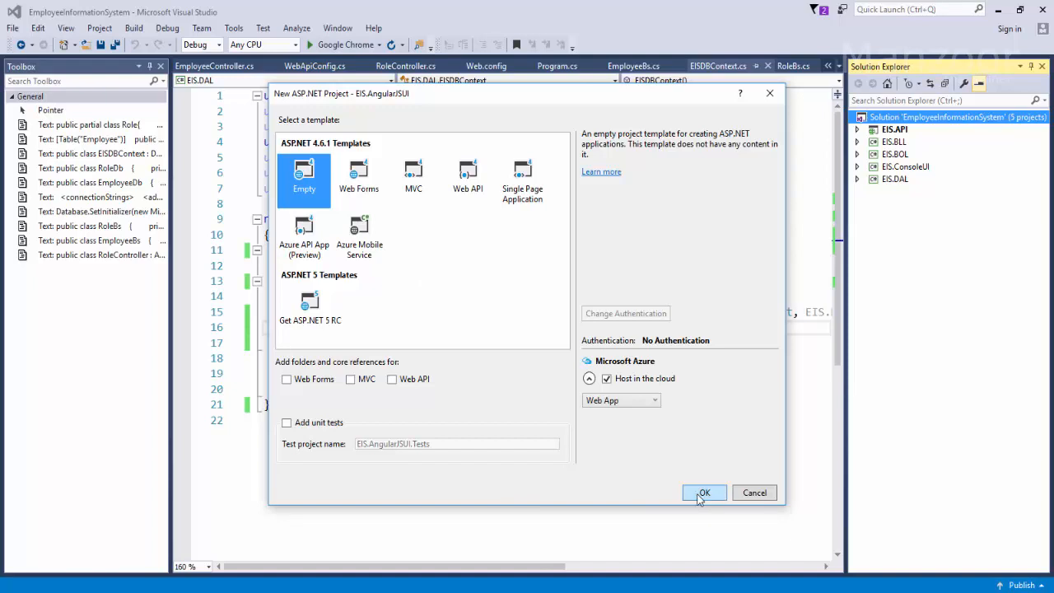
{"action": "left_click", "coordinate": [704, 492]}
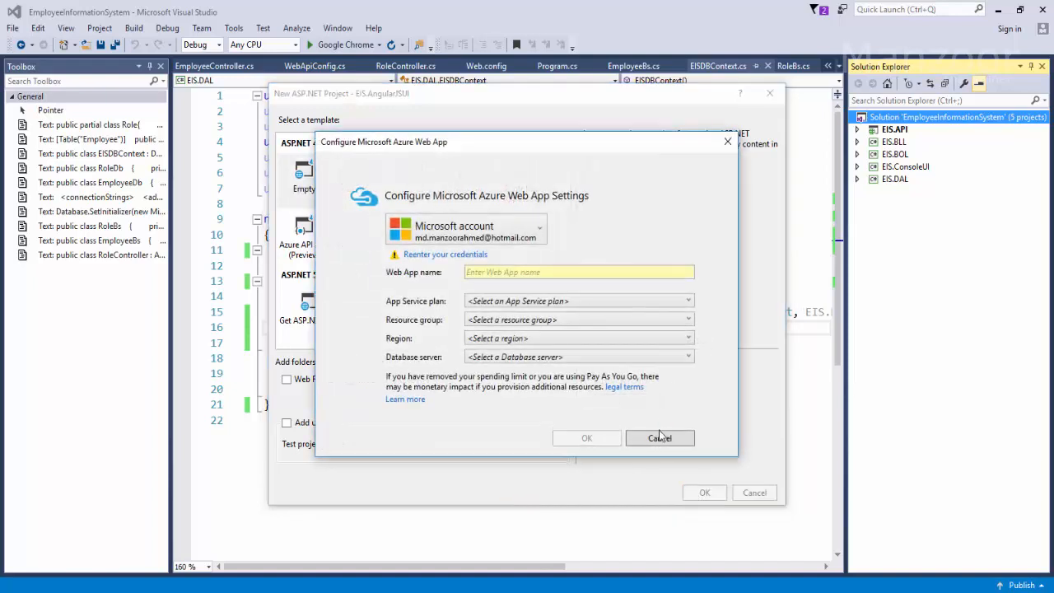
{"action": "left_click", "coordinate": [659, 437]}
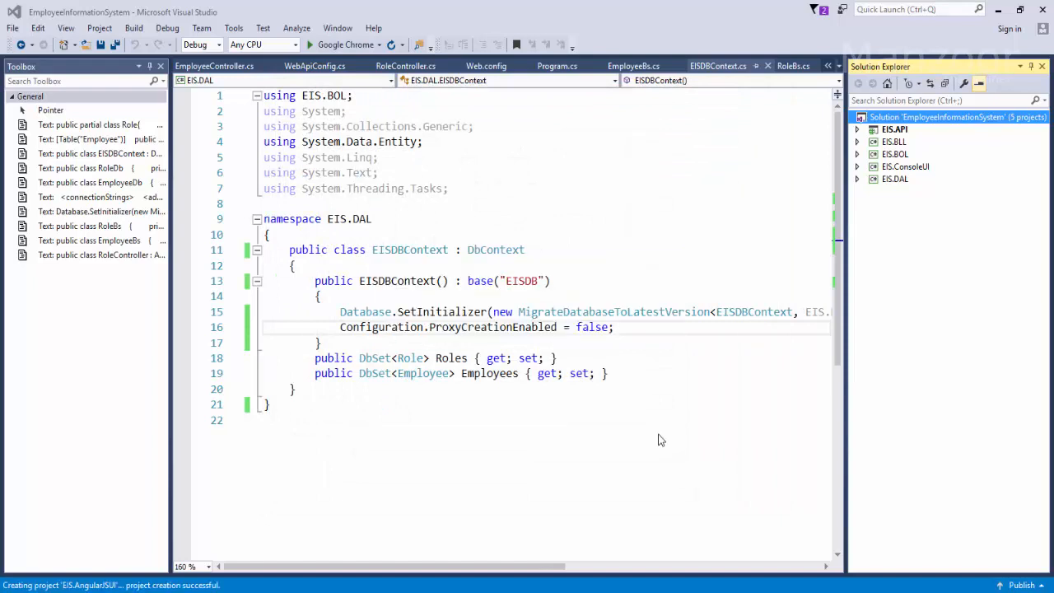
Step: Open Manage NuGet Packages from EIS.AngularJSUI References and search Browse for 'Angl'
{"action": "right_click", "coordinate": [913, 154]}
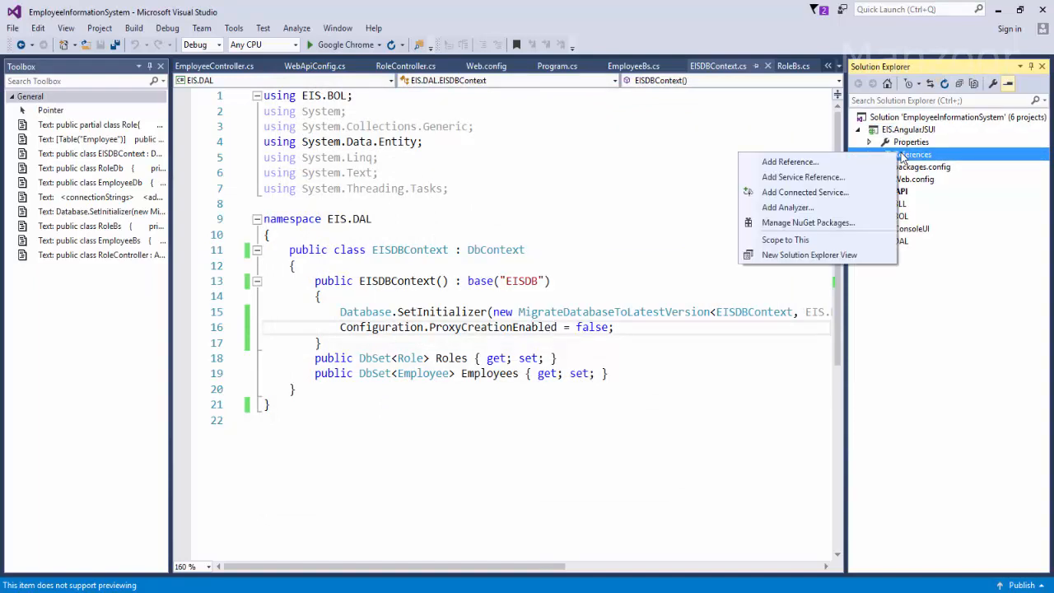
{"action": "mouse_move", "coordinate": [830, 222]}
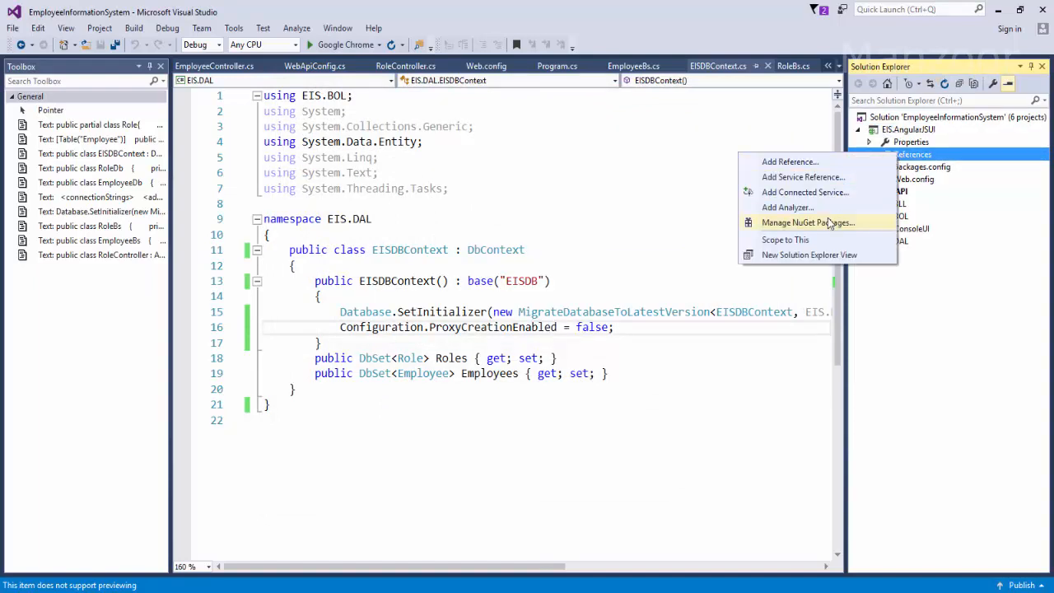
{"action": "left_click", "coordinate": [807, 223]}
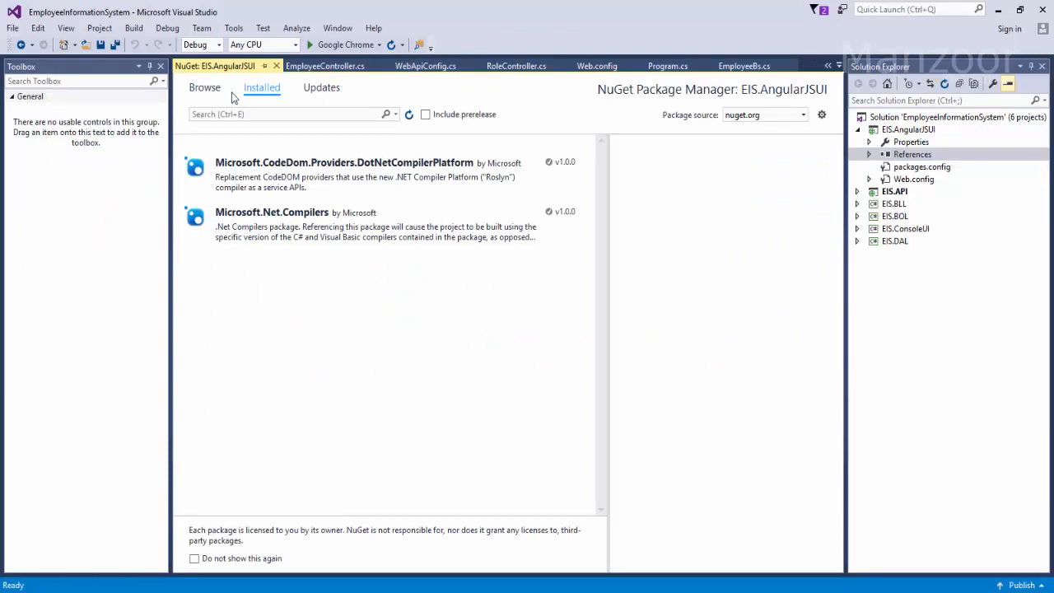
{"action": "left_click", "coordinate": [204, 88]}
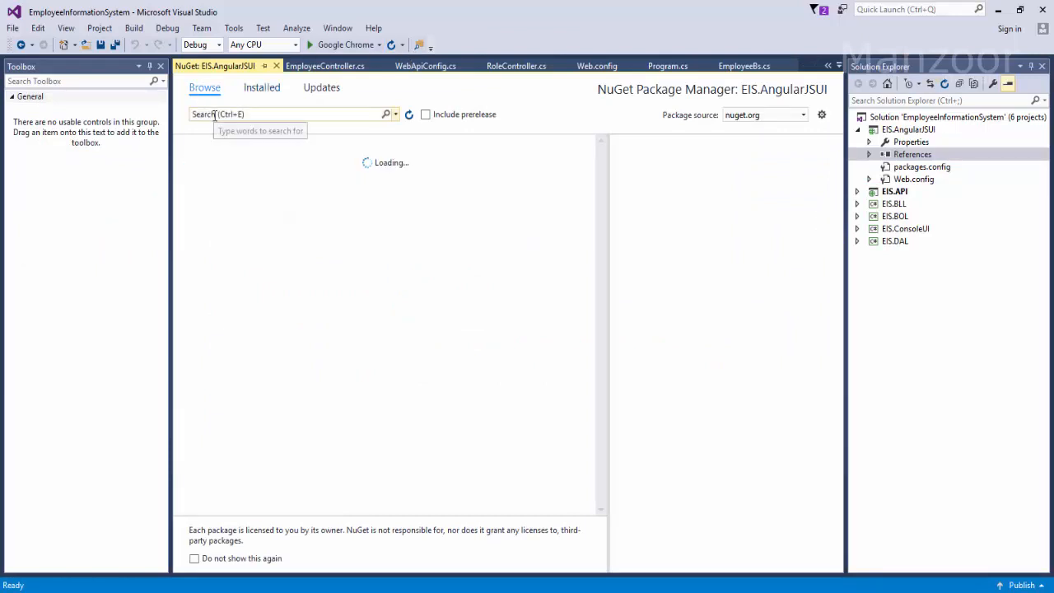
{"action": "type", "text": "Angl"}
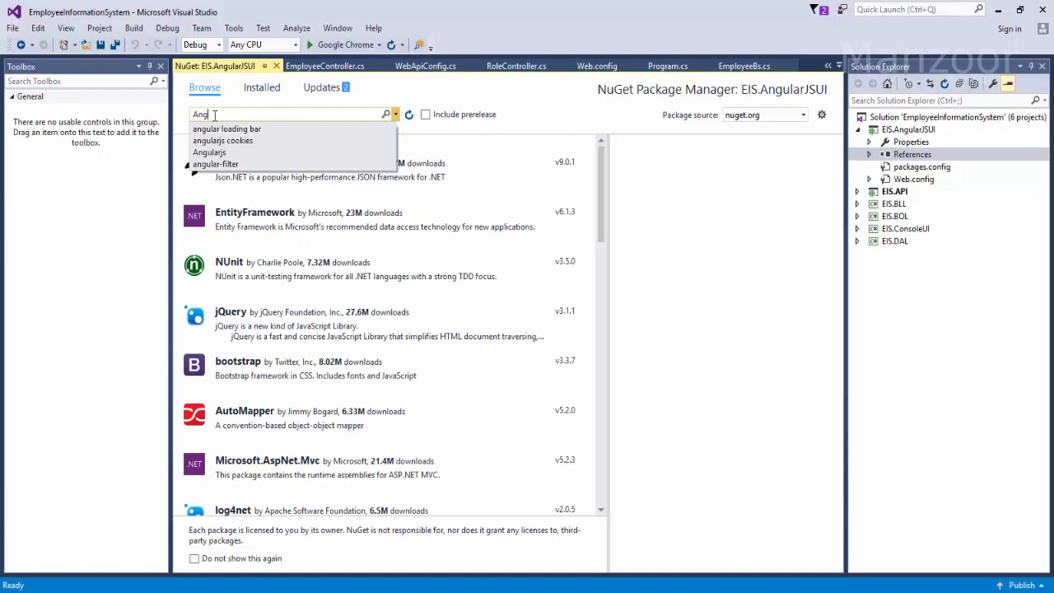
Step: Install AngularJS.Core, AngularJS.Route, AngularJS.Cookies, bootstrap and AngularJS.Utils.Pagination via NuGet
{"action": "left_click", "coordinate": [209, 152]}
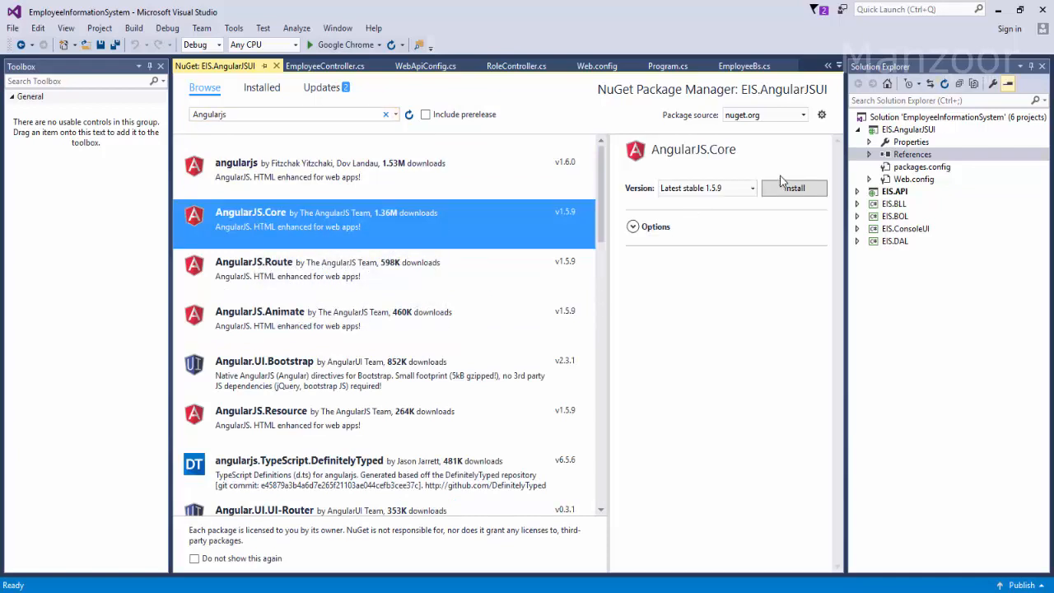
{"action": "left_click", "coordinate": [792, 187]}
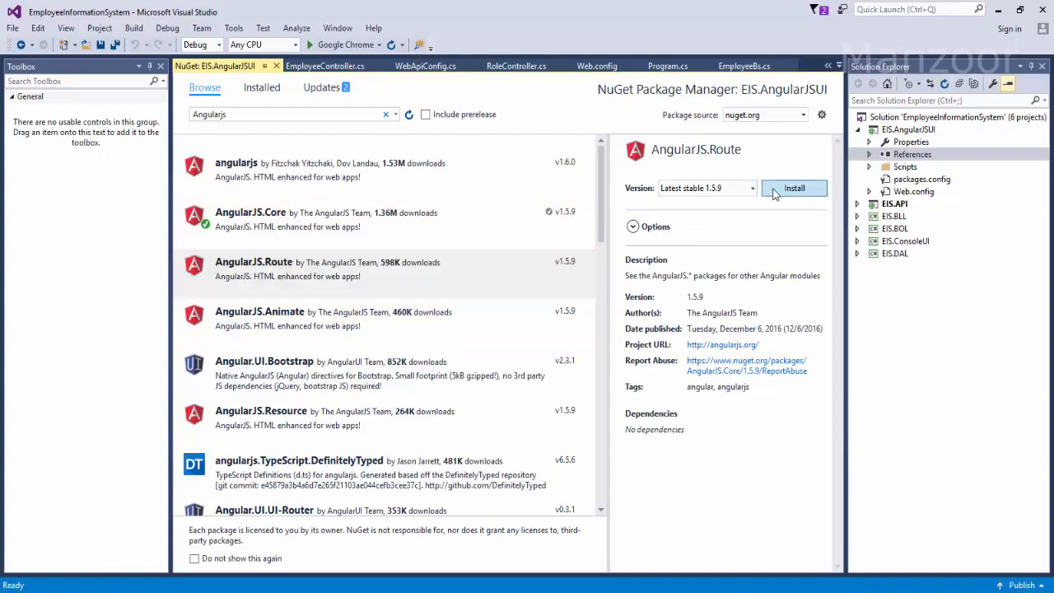
{"action": "left_click", "coordinate": [793, 188]}
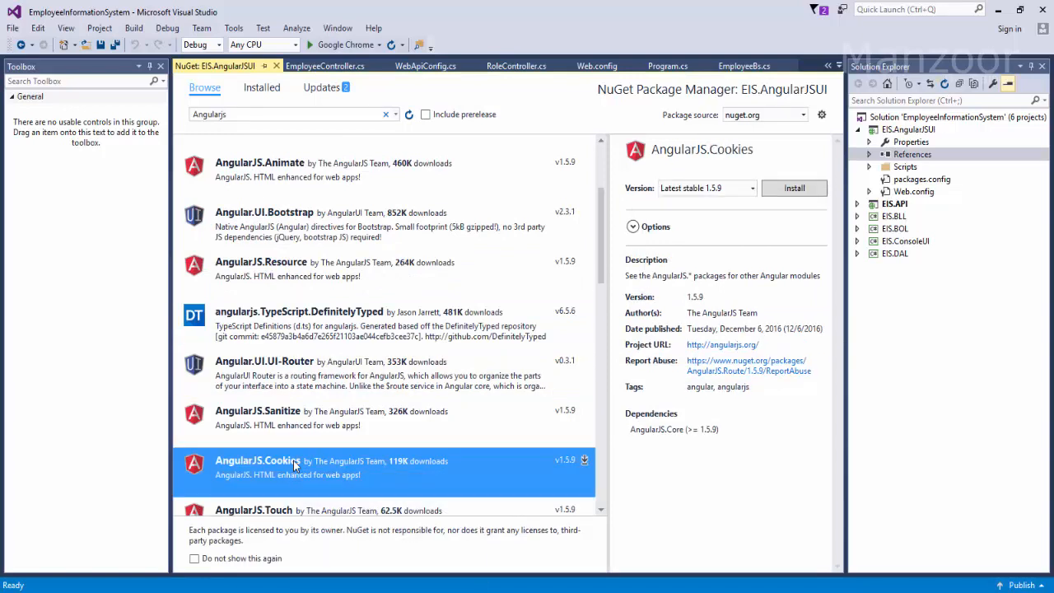
{"action": "left_click", "coordinate": [793, 187]}
{"action": "type", "text": "bootstrap"}
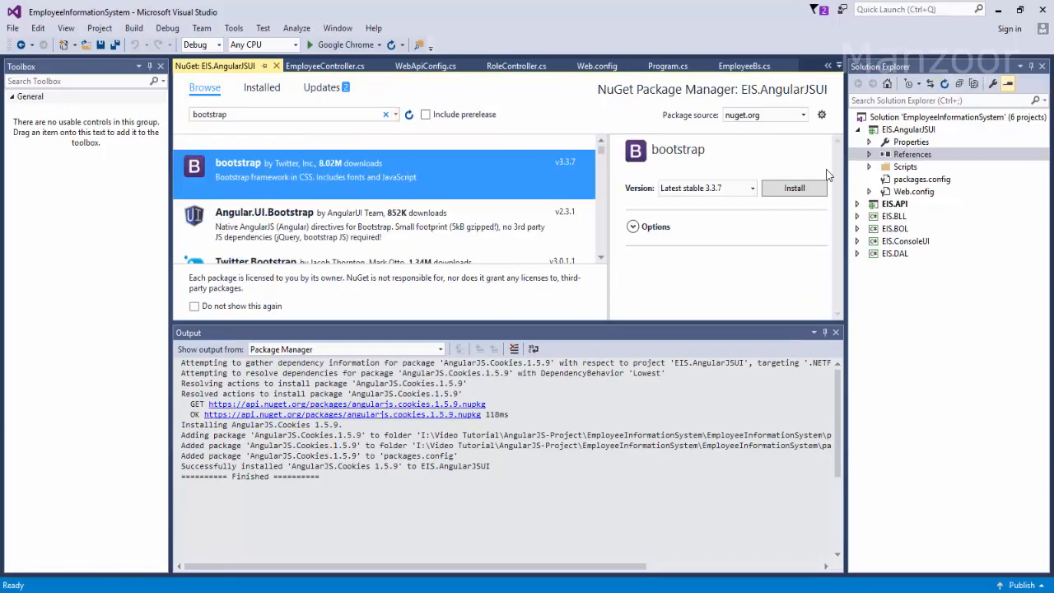
{"action": "left_click", "coordinate": [793, 188]}
{"action": "type", "text": "pagination"}
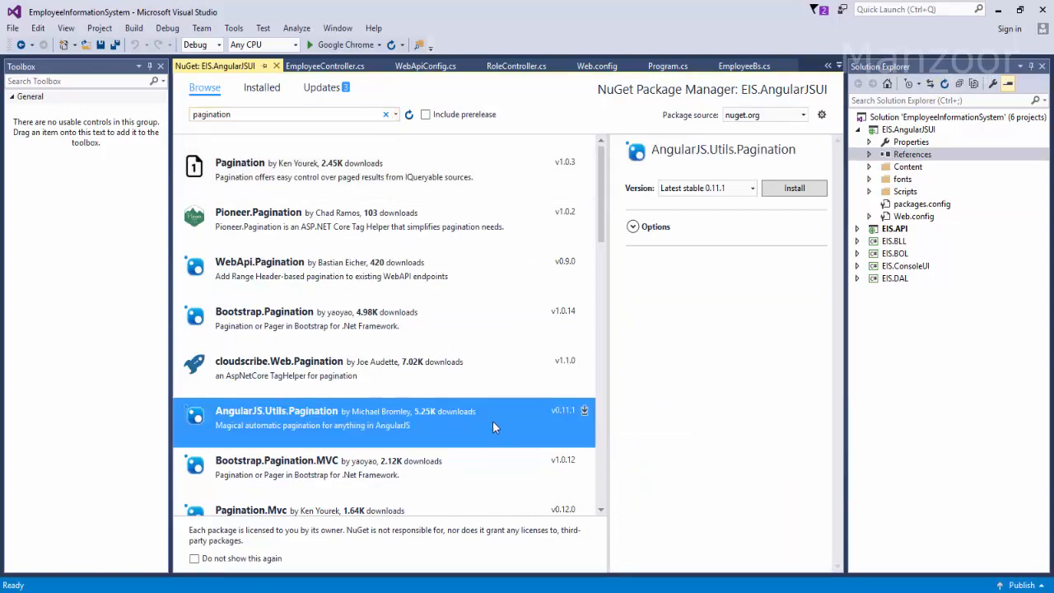
{"action": "left_click", "coordinate": [792, 188]}
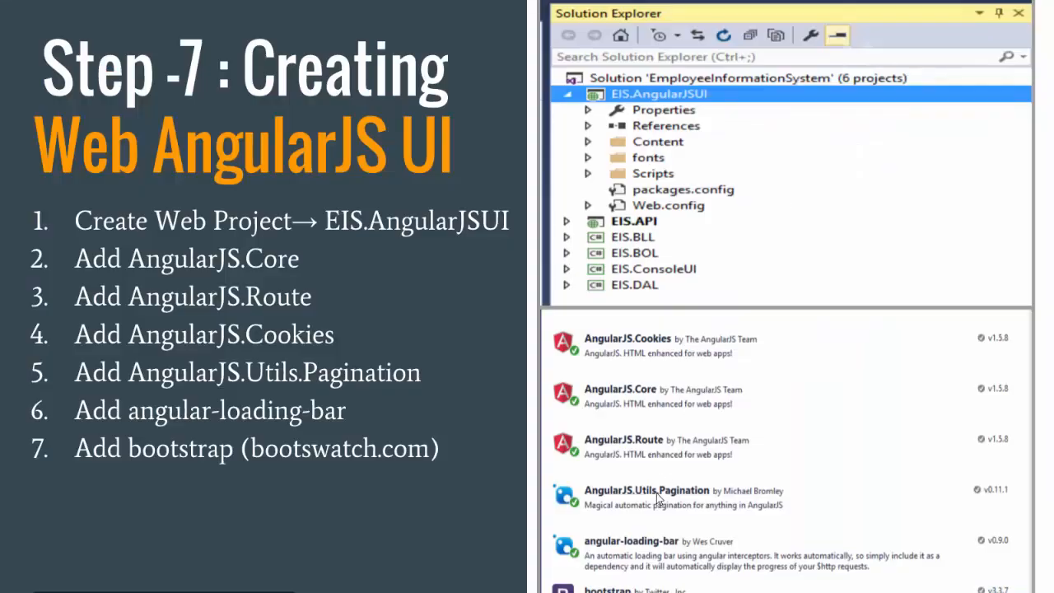
{"action": "mouse_move", "coordinate": [646, 405]}
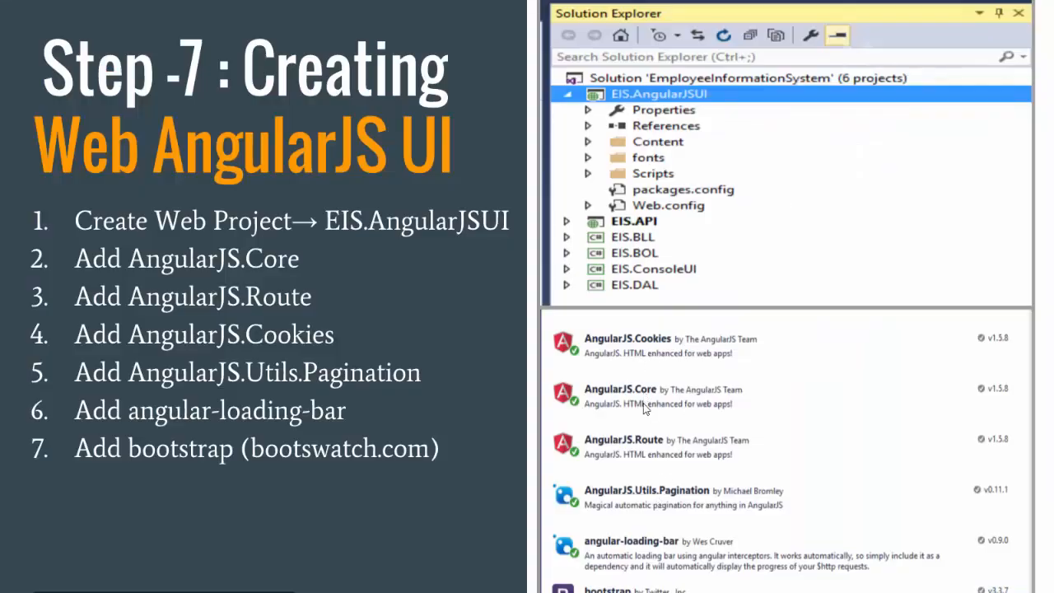
{"action": "mouse_move", "coordinate": [634, 541]}
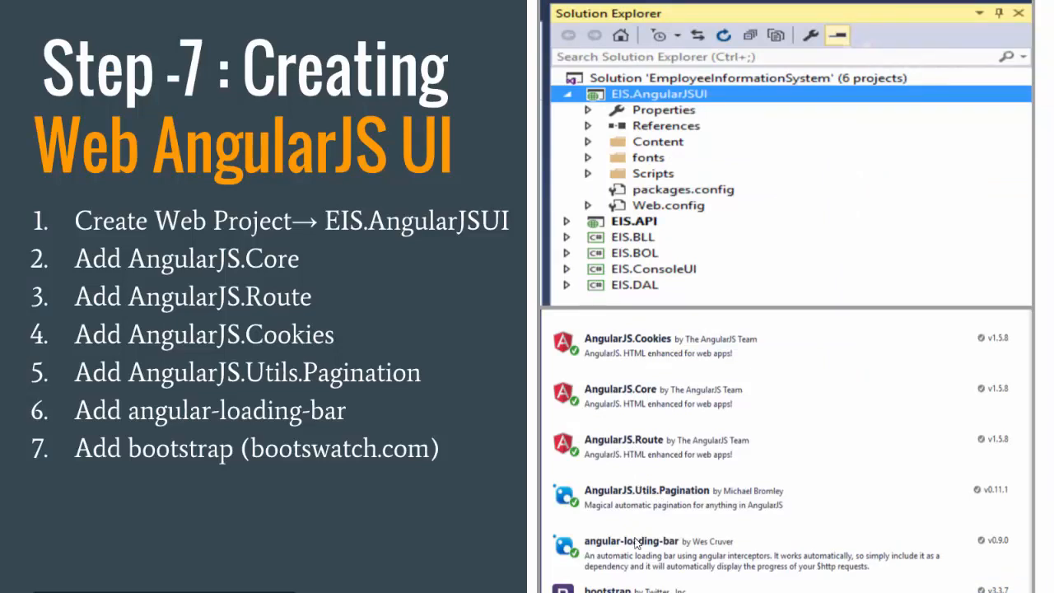
{"action": "mouse_move", "coordinate": [627, 562]}
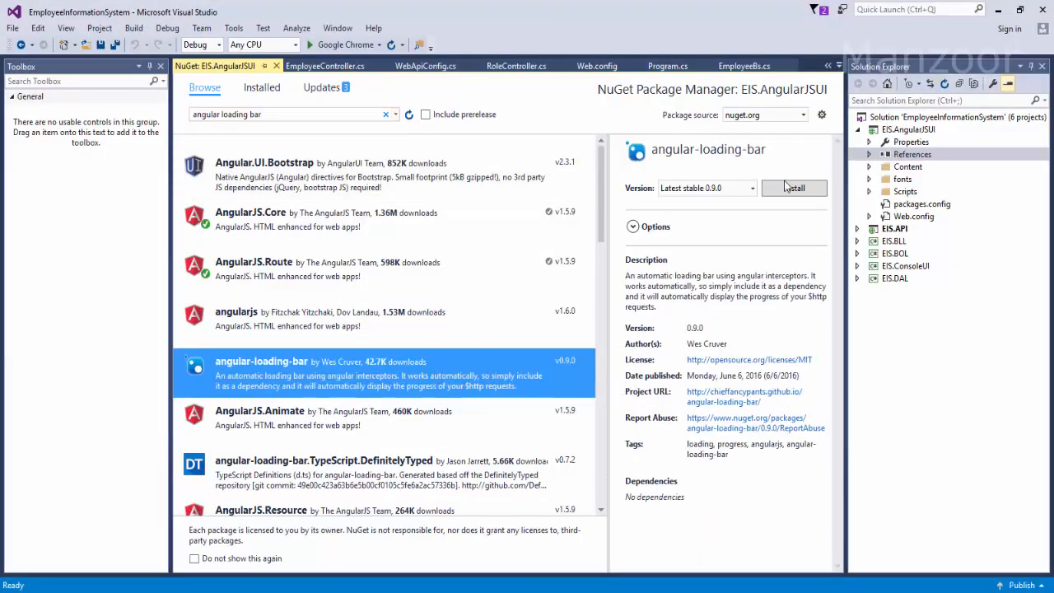
Step: Install angular-loading-bar 0.9.0 and close the Output window
{"action": "left_click", "coordinate": [793, 187]}
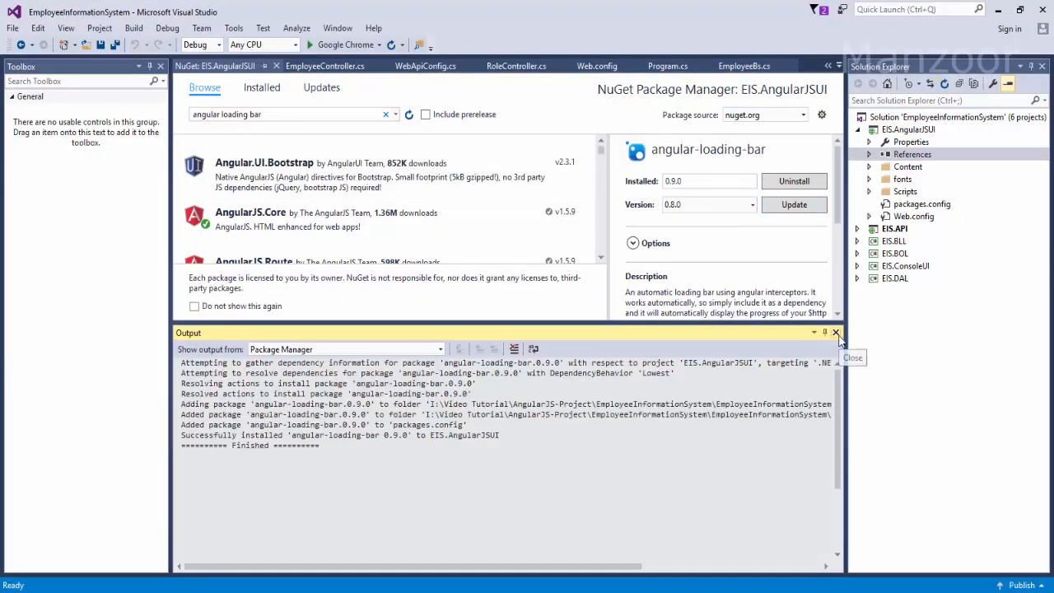
{"action": "left_click", "coordinate": [837, 331]}
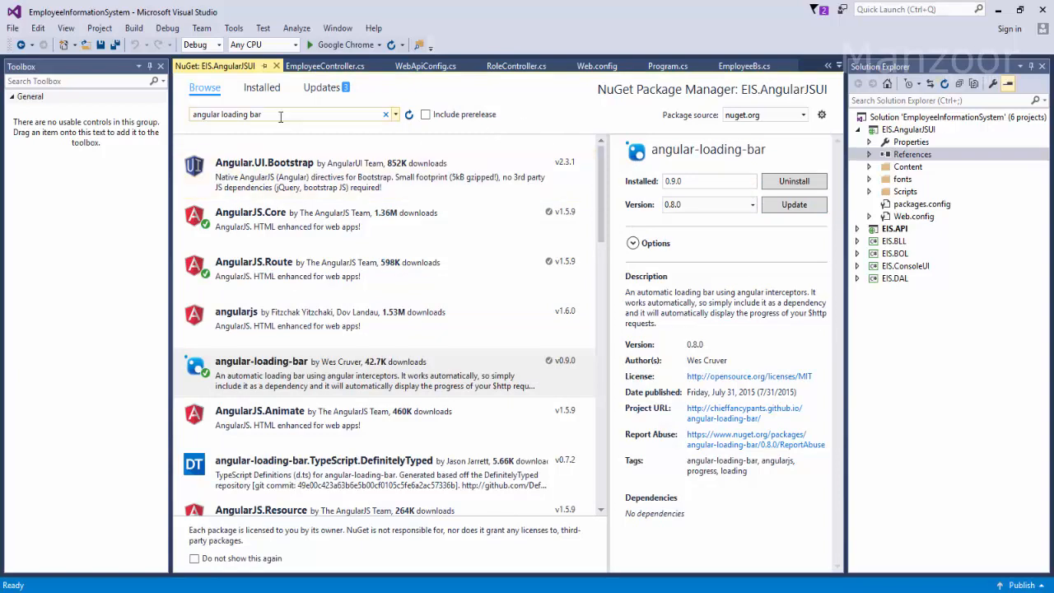
Step: Review the Installed NuGet list confirming bootstrap, angular-loading-bar and the AngularJS packages
{"action": "left_click", "coordinate": [262, 87]}
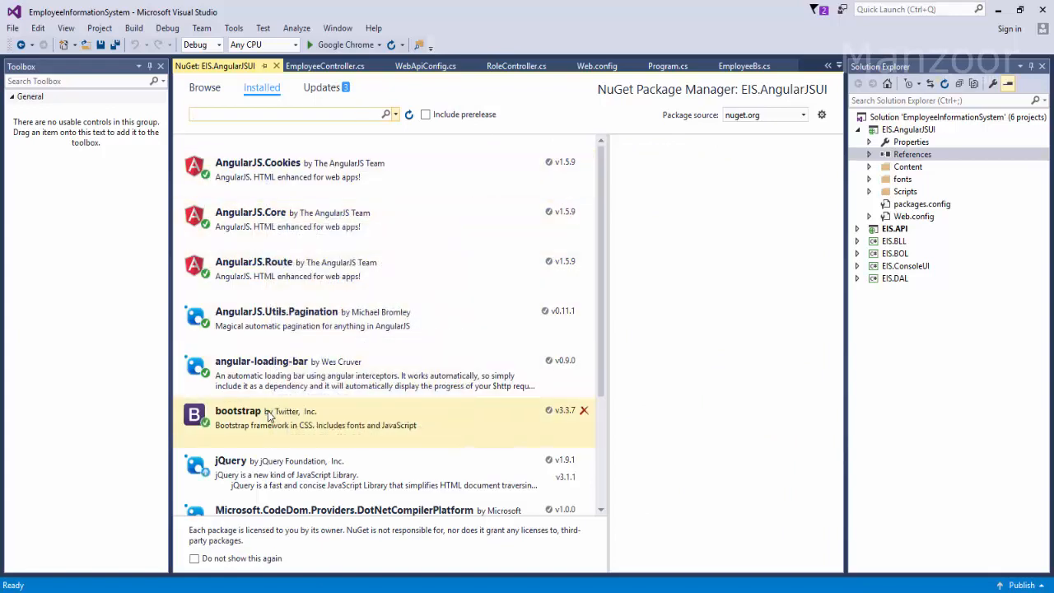
{"action": "mouse_move", "coordinate": [238, 411]}
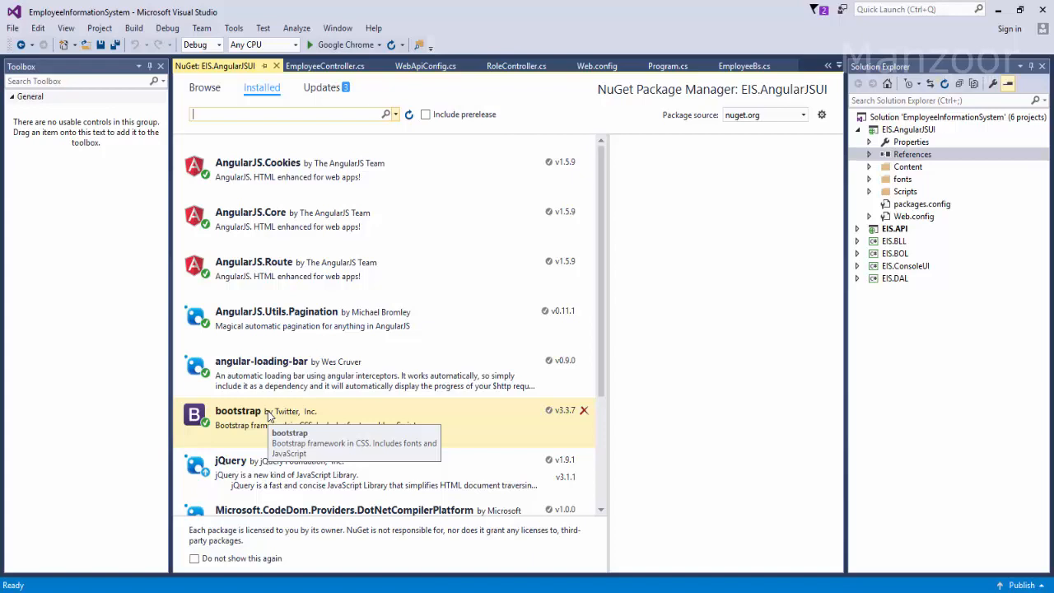
{"action": "mouse_move", "coordinate": [268, 416]}
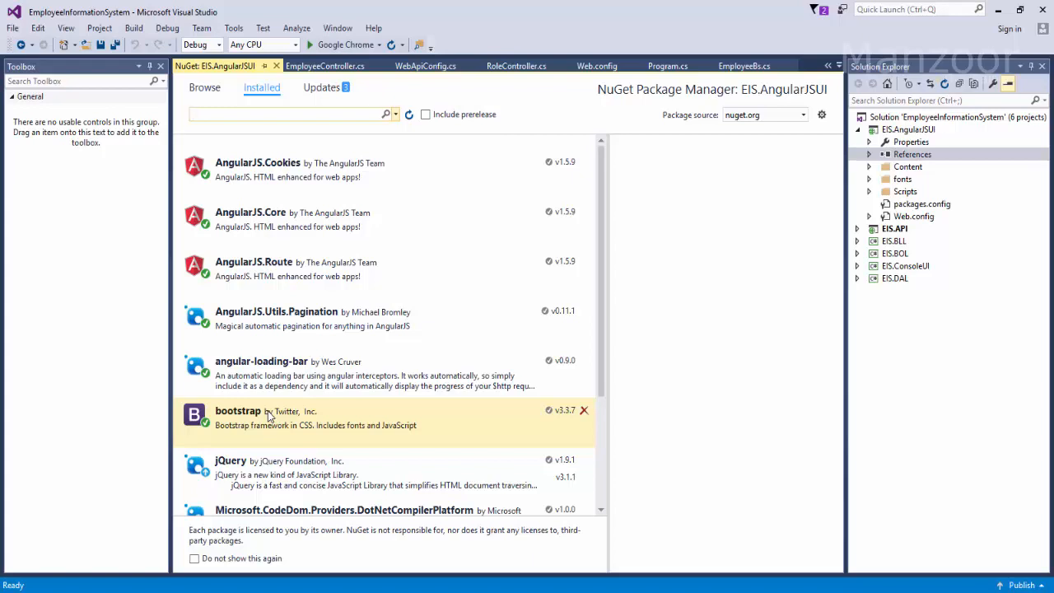
{"action": "left_click", "coordinate": [289, 114]}
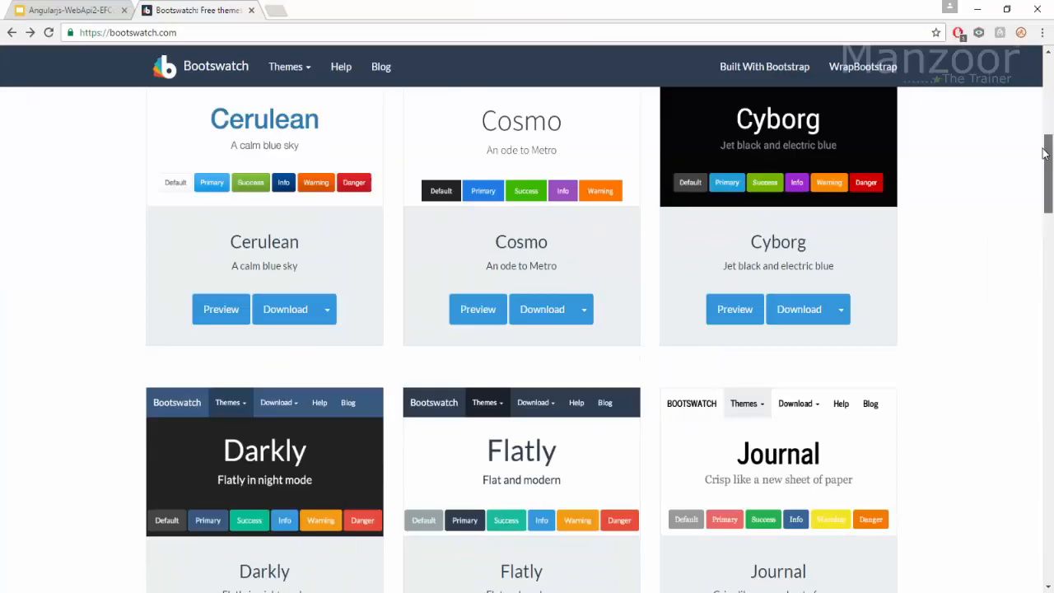
Step: Save Flatly's bootstrap.min.css from Bootswatch, then open Flatly's bootstrap.css in a new tab
{"action": "scroll", "scroll_direction": "down", "scroll_amount": 3}
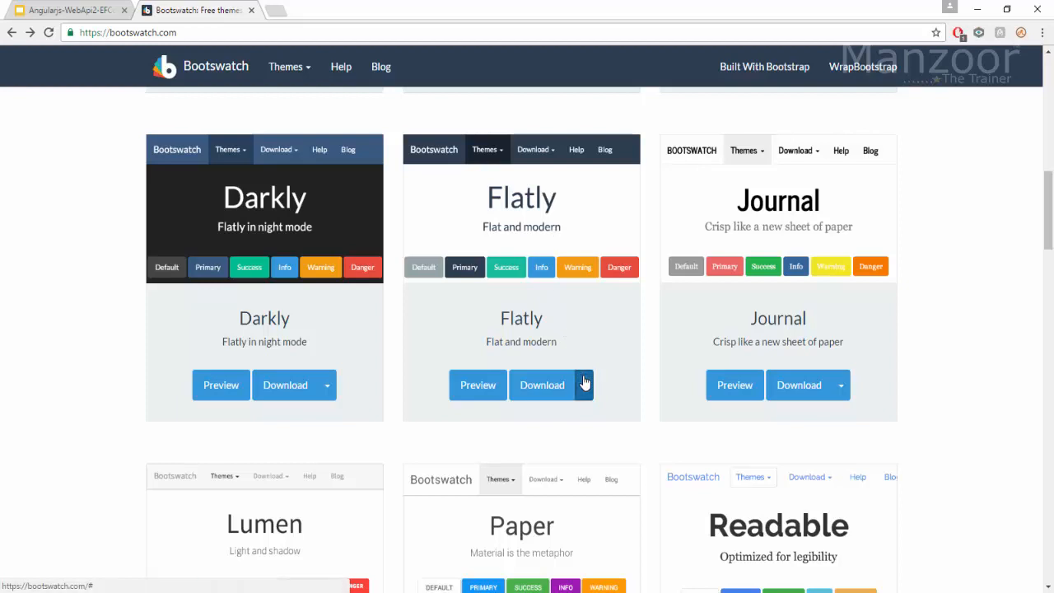
{"action": "left_click", "coordinate": [582, 385]}
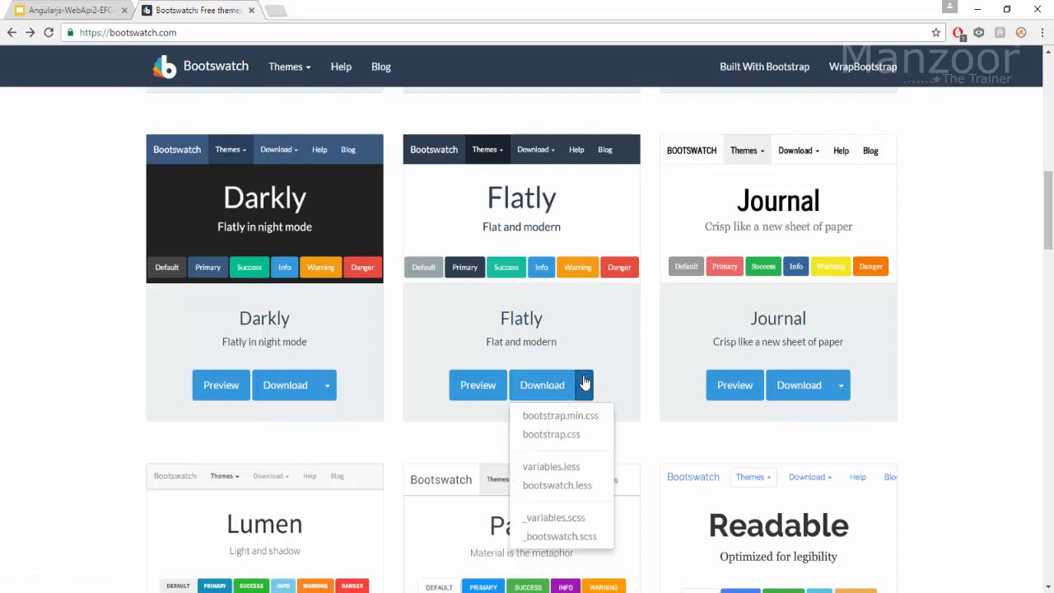
{"action": "mouse_move", "coordinate": [560, 414]}
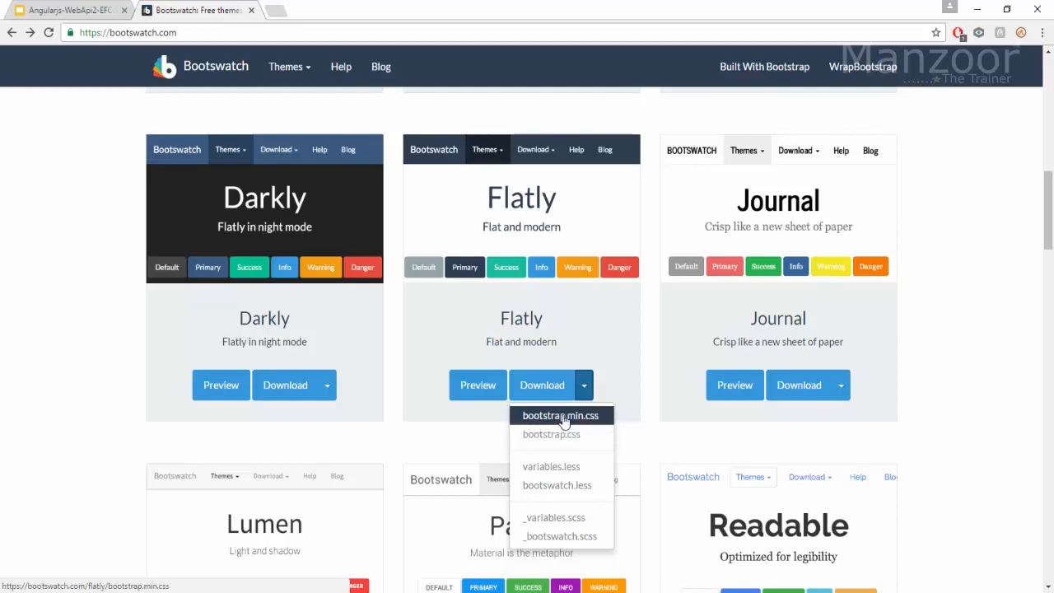
{"action": "left_click", "coordinate": [562, 415]}
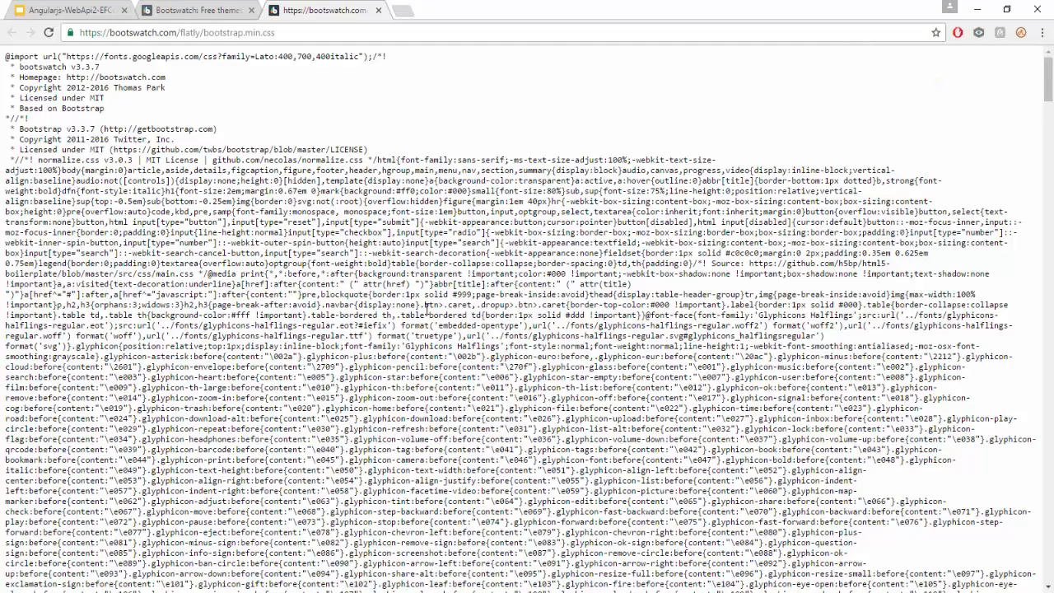
{"action": "key", "text": "ctrl+s"}
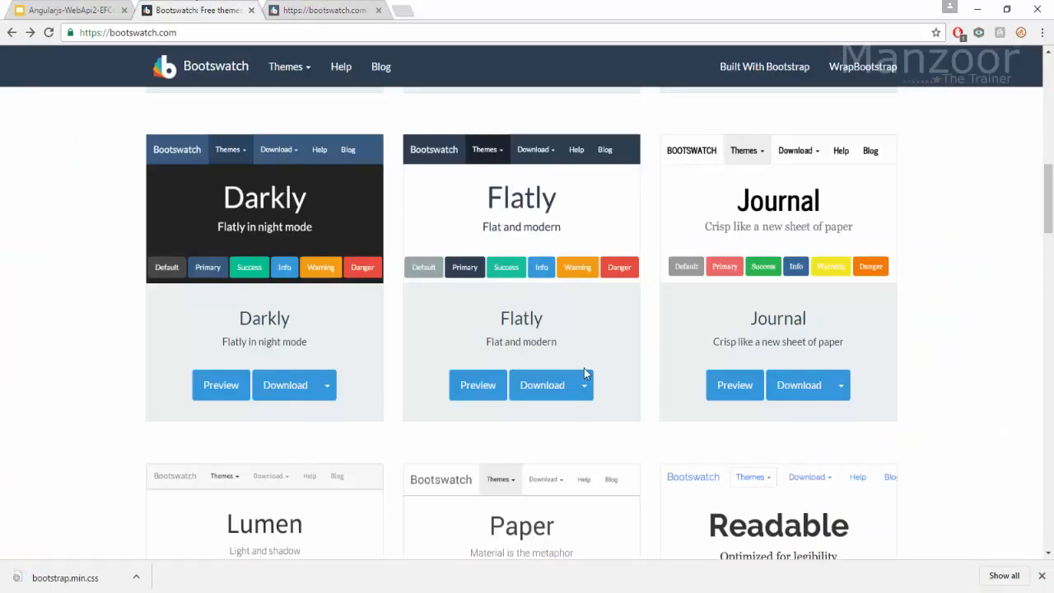
{"action": "left_click", "coordinate": [583, 385]}
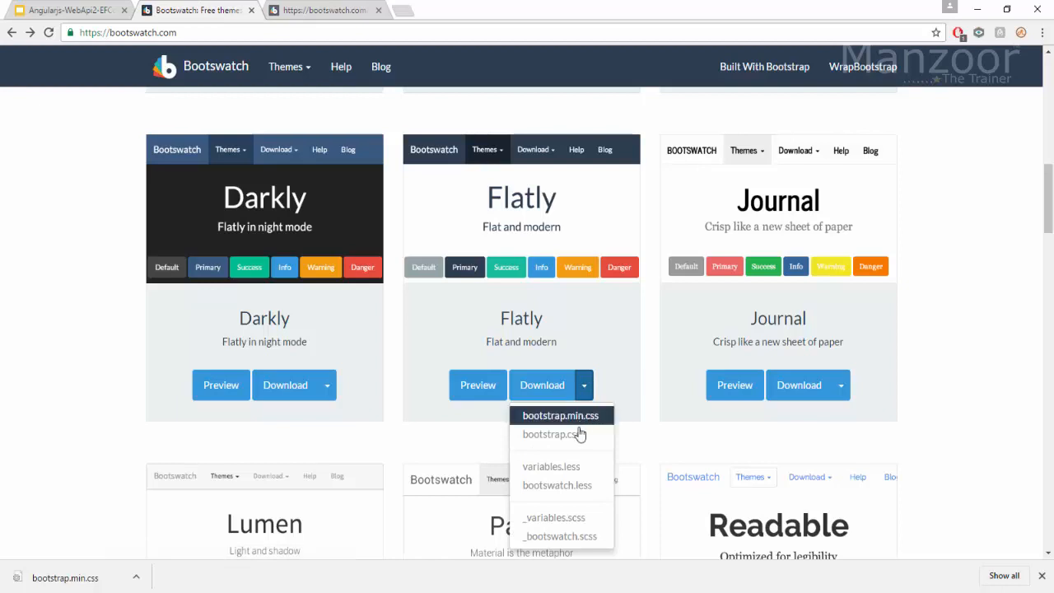
{"action": "left_click", "coordinate": [549, 435]}
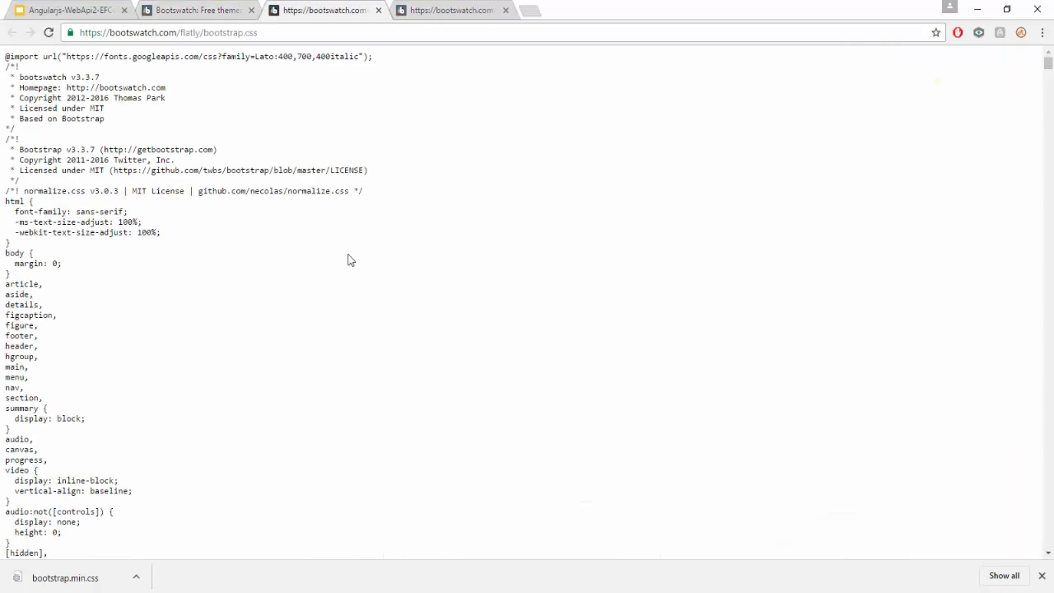
Step: Save the Flatly stylesheet page to the Desktop under the name bootstrap
{"action": "right_click", "coordinate": [347, 260]}
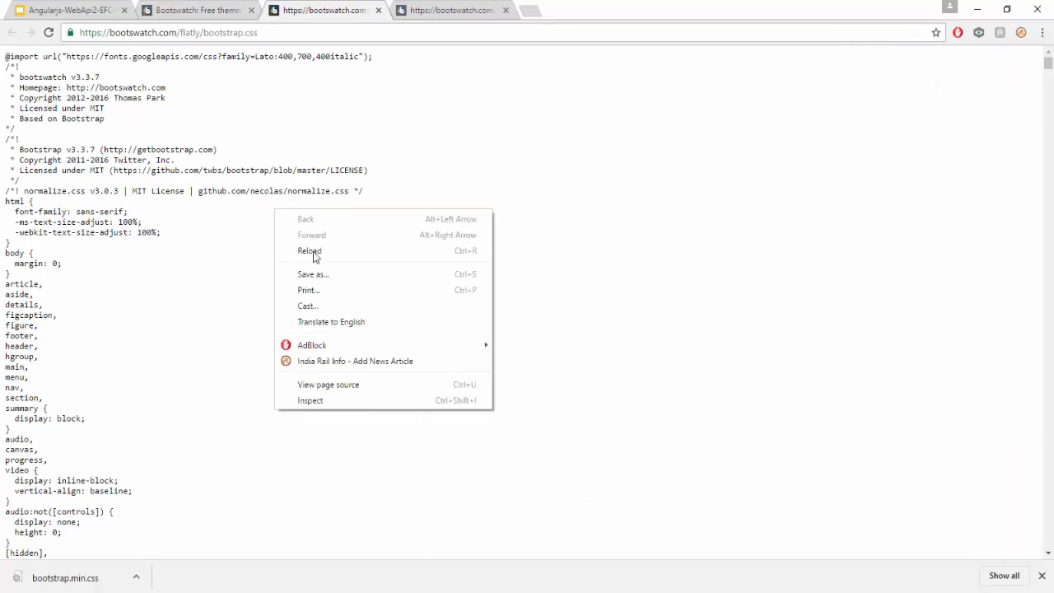
{"action": "left_click", "coordinate": [312, 274]}
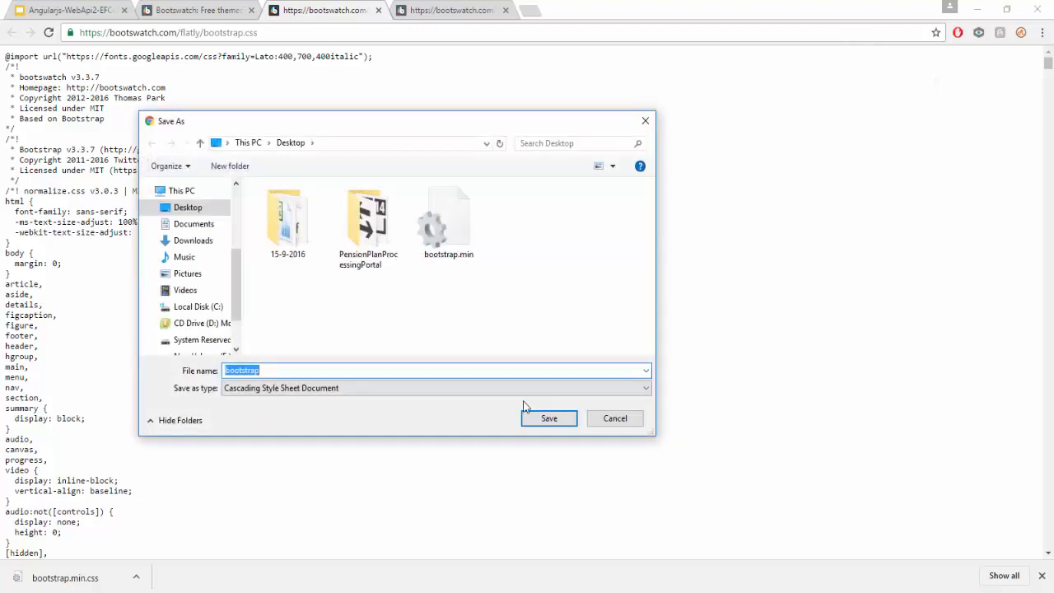
{"action": "left_click", "coordinate": [548, 418]}
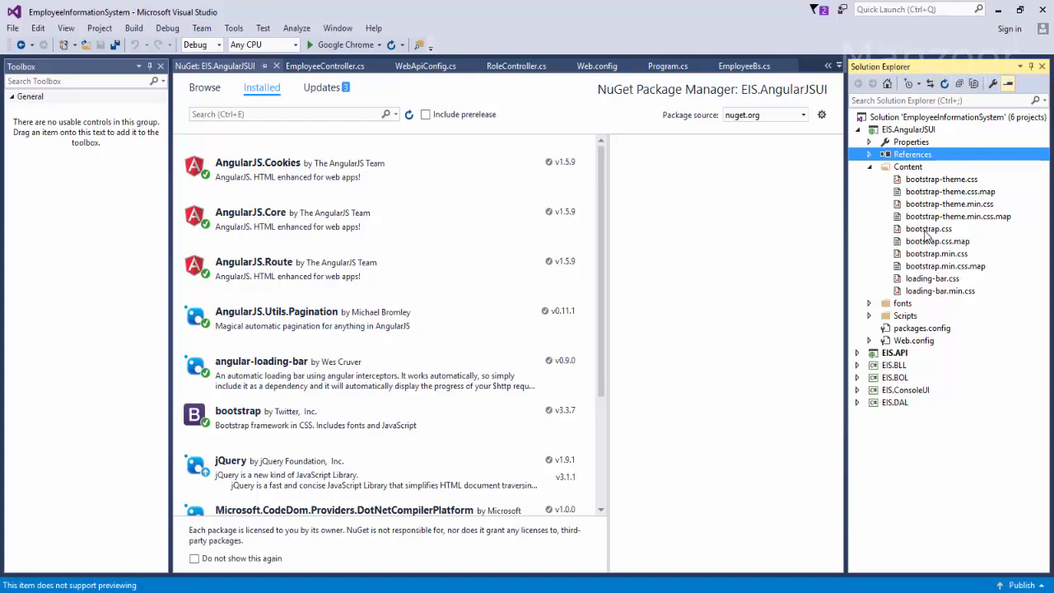
{"action": "mouse_move", "coordinate": [929, 258]}
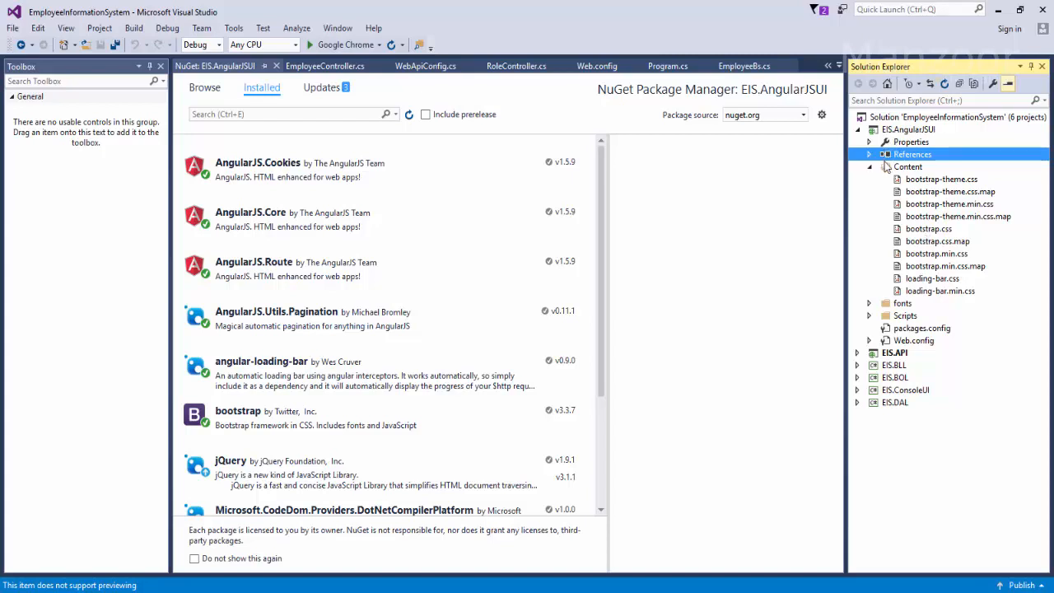
Step: Add Desktop's bootstrap and bootstrap.min files to the Content folder as existing items
{"action": "right_click", "coordinate": [907, 166]}
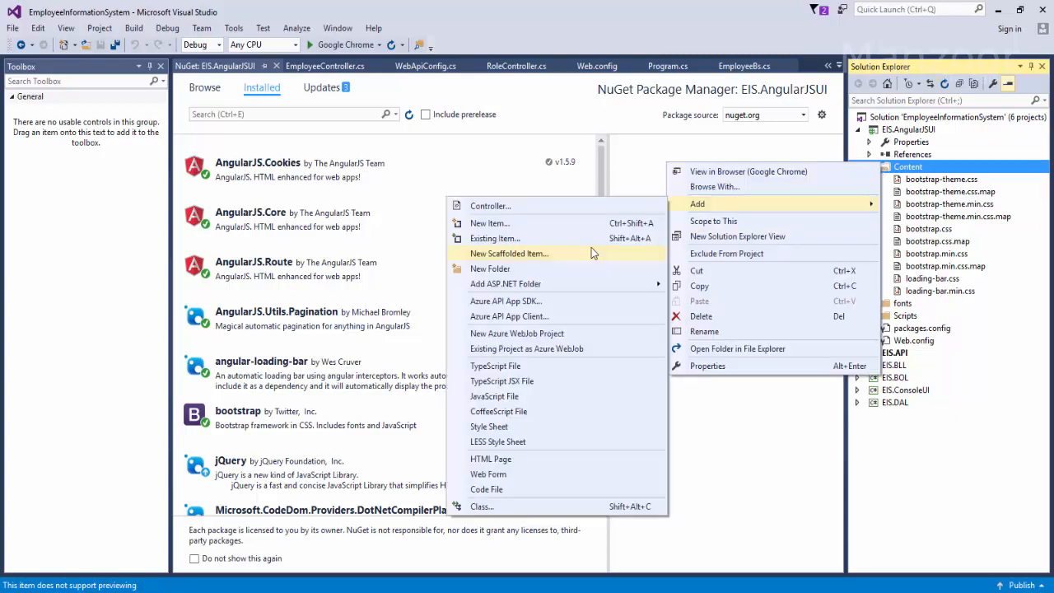
{"action": "left_click", "coordinate": [495, 238]}
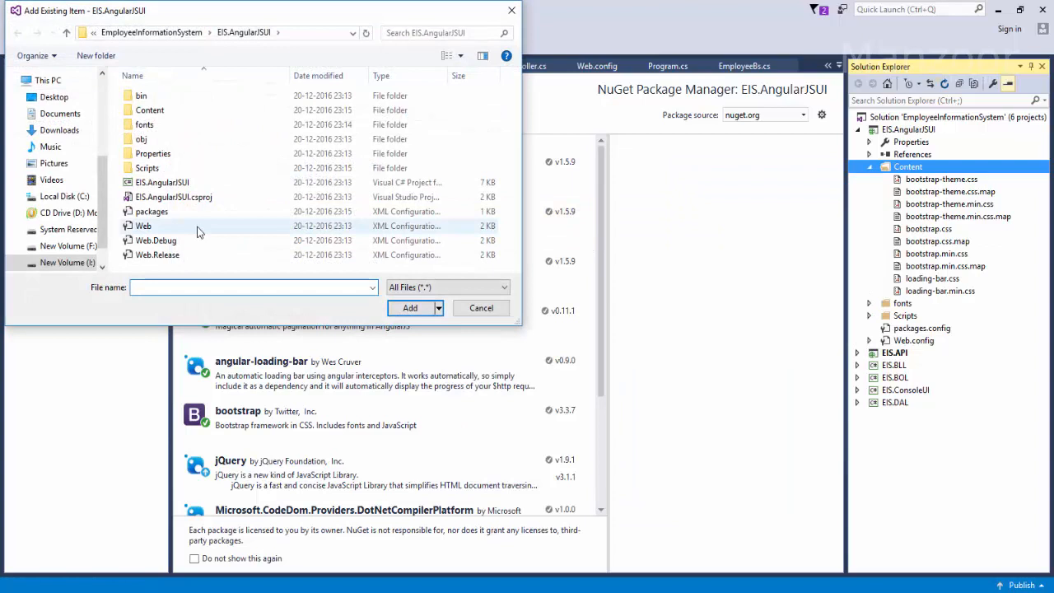
{"action": "left_click", "coordinate": [53, 96]}
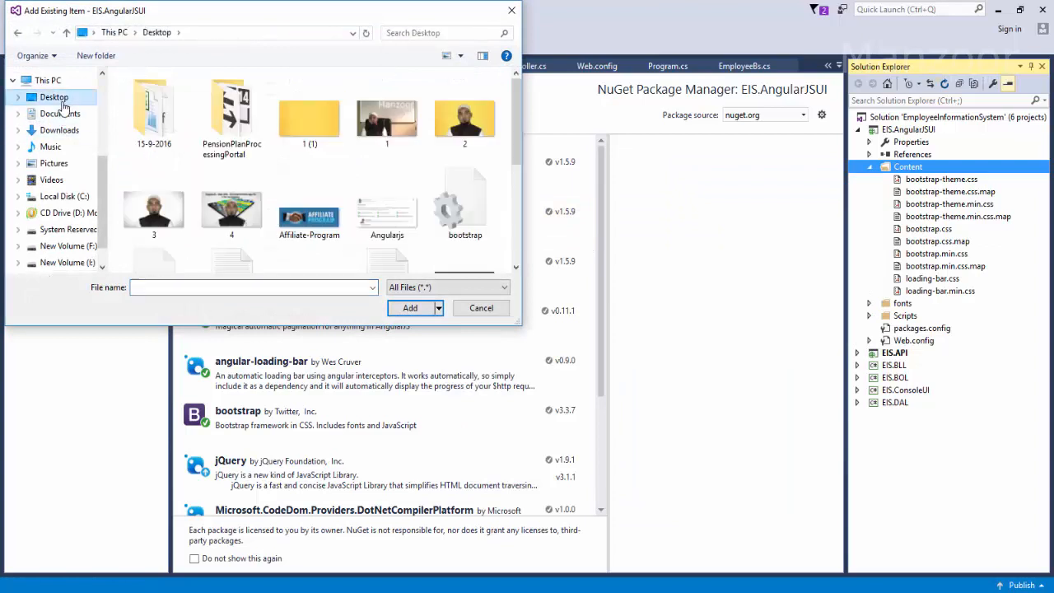
{"action": "scroll", "scroll_direction": "down", "scroll_amount": 3}
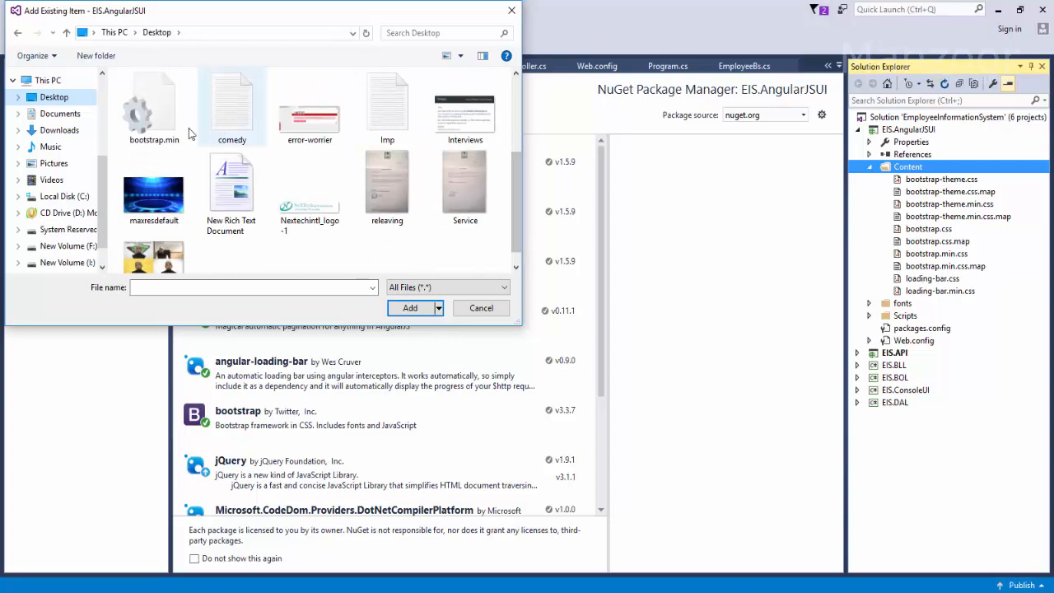
{"action": "left_click", "coordinate": [154, 103]}
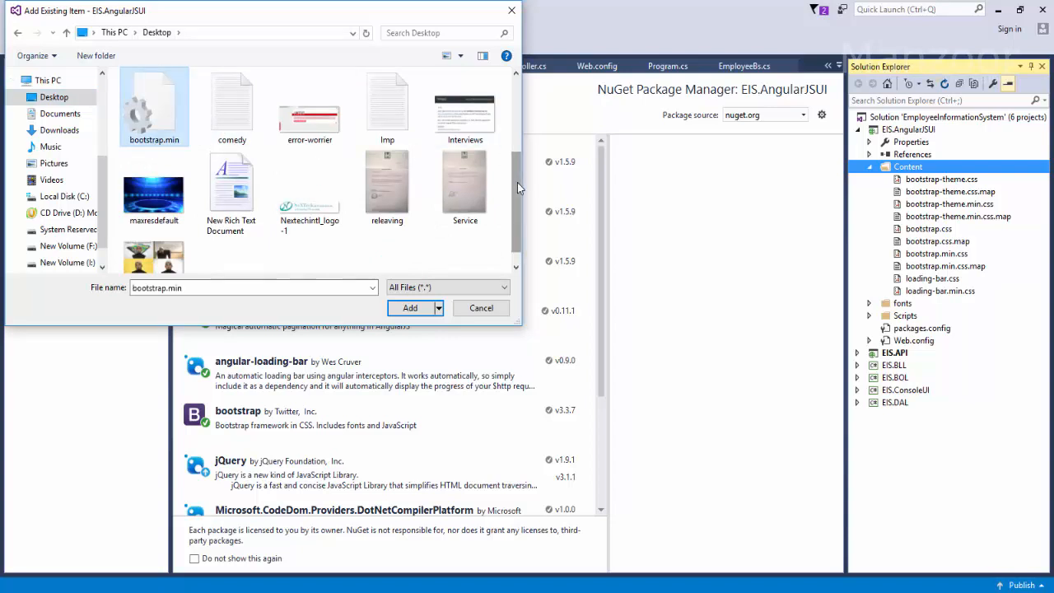
{"action": "scroll", "scroll_direction": "up", "scroll_amount": 3}
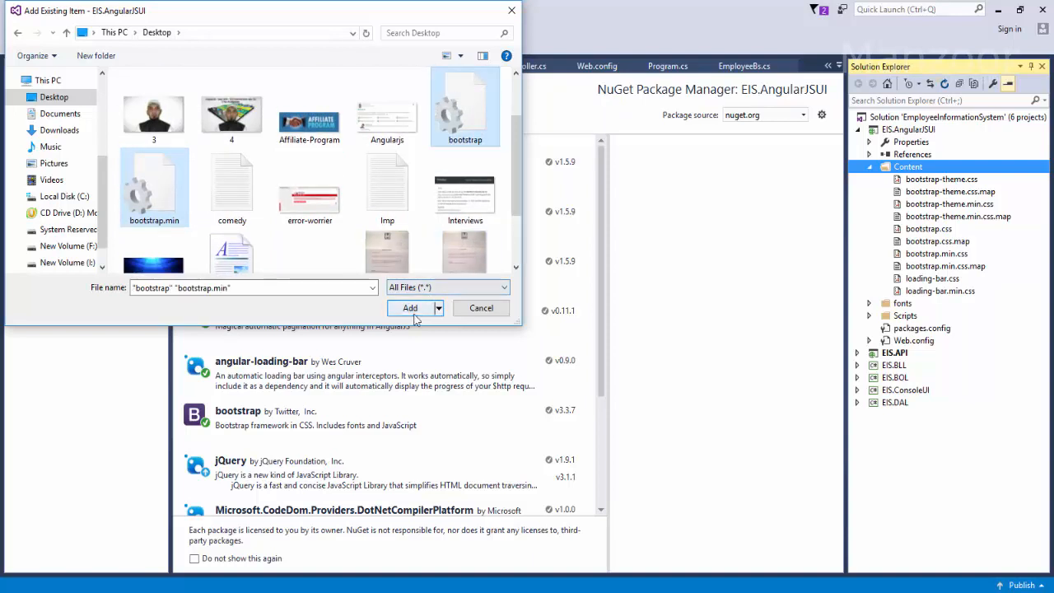
{"action": "left_click", "coordinate": [410, 308]}
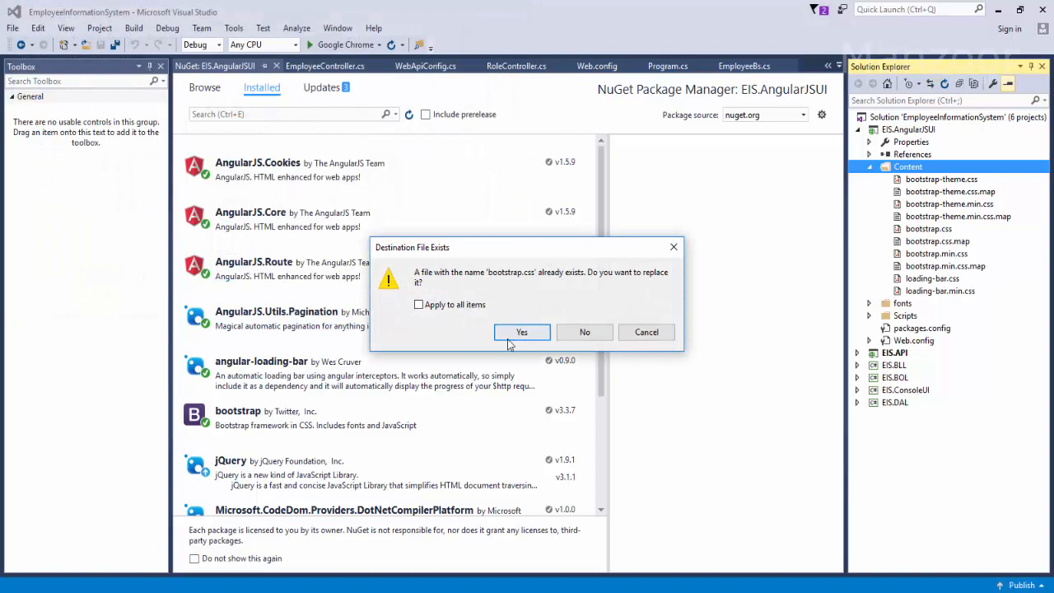
Step: Accept both Destination File Exists prompts, overwriting bootstrap.css and bootstrap.min.css
{"action": "left_click", "coordinate": [521, 332]}
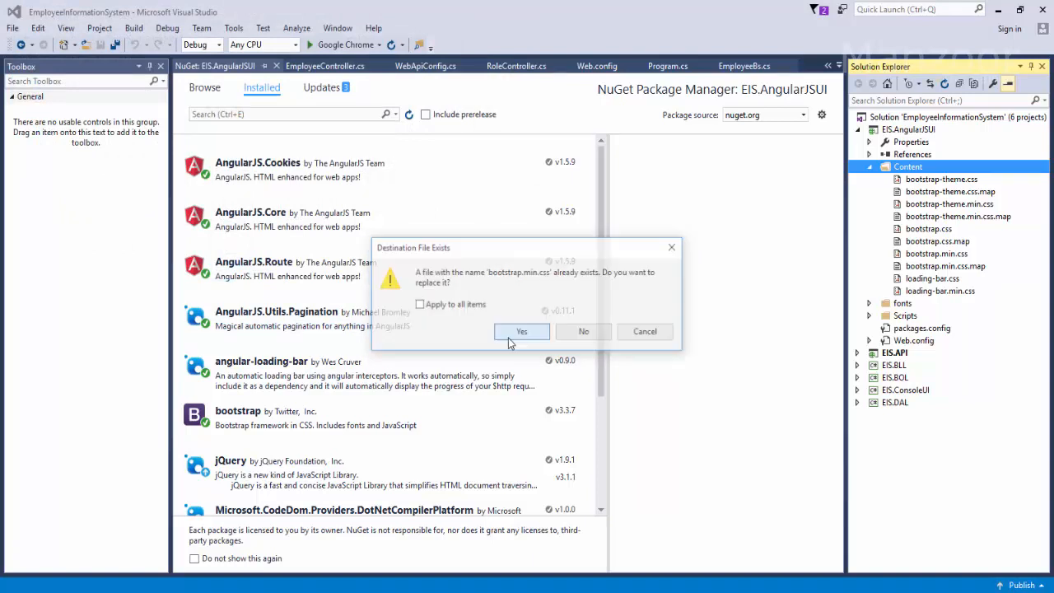
{"action": "left_click", "coordinate": [521, 331]}
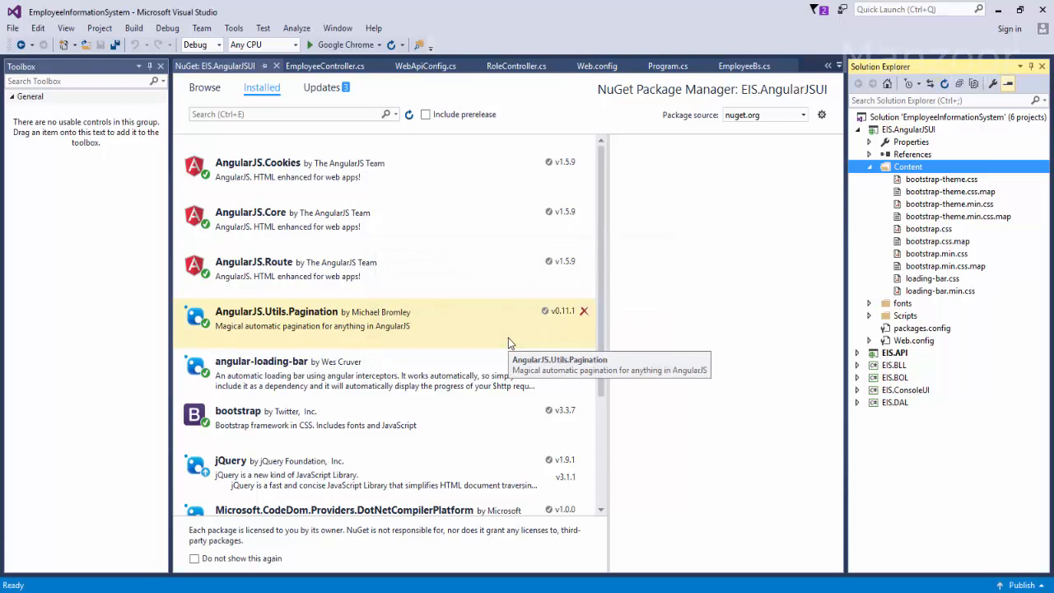
{"action": "mouse_move", "coordinate": [152, 591]}
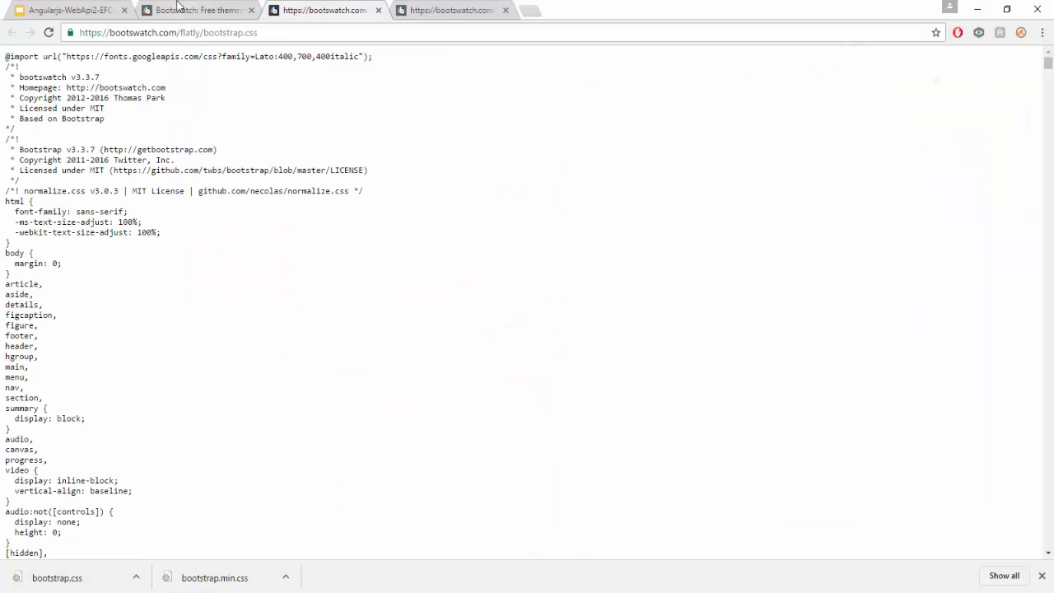
Step: Browse the Bootswatch Flatly theme preview, then collapse the Content folder in Solution Explorer
{"action": "left_click", "coordinate": [198, 10]}
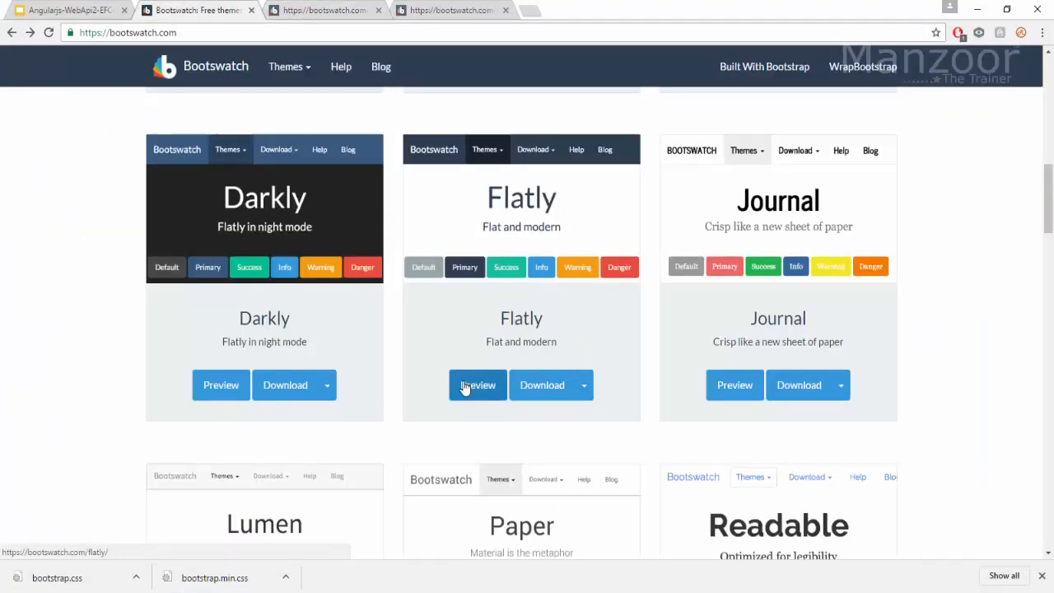
{"action": "left_click", "coordinate": [477, 385]}
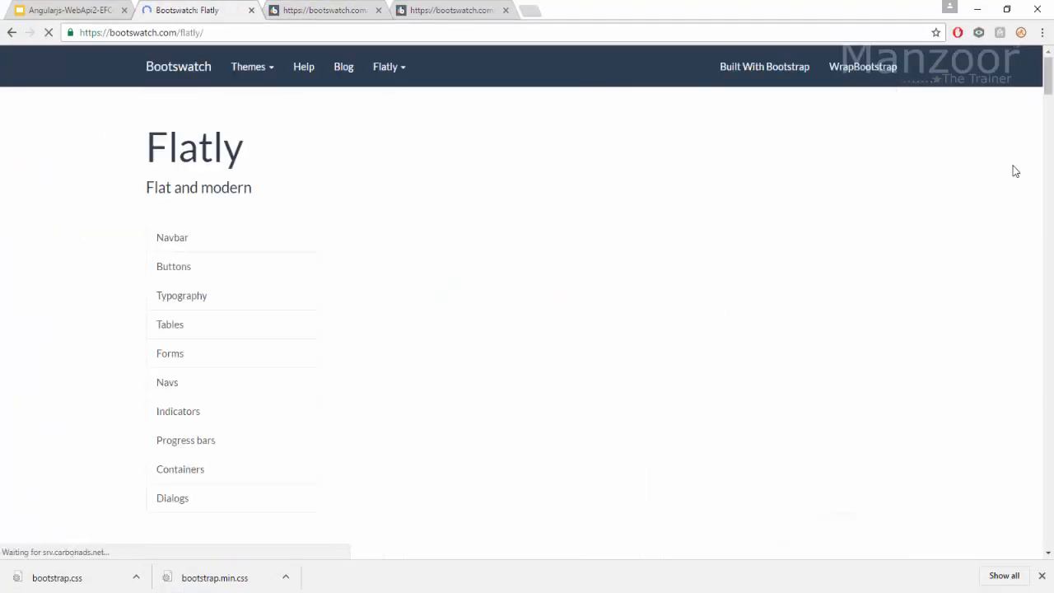
{"action": "scroll", "scroll_direction": "down", "scroll_amount": 3}
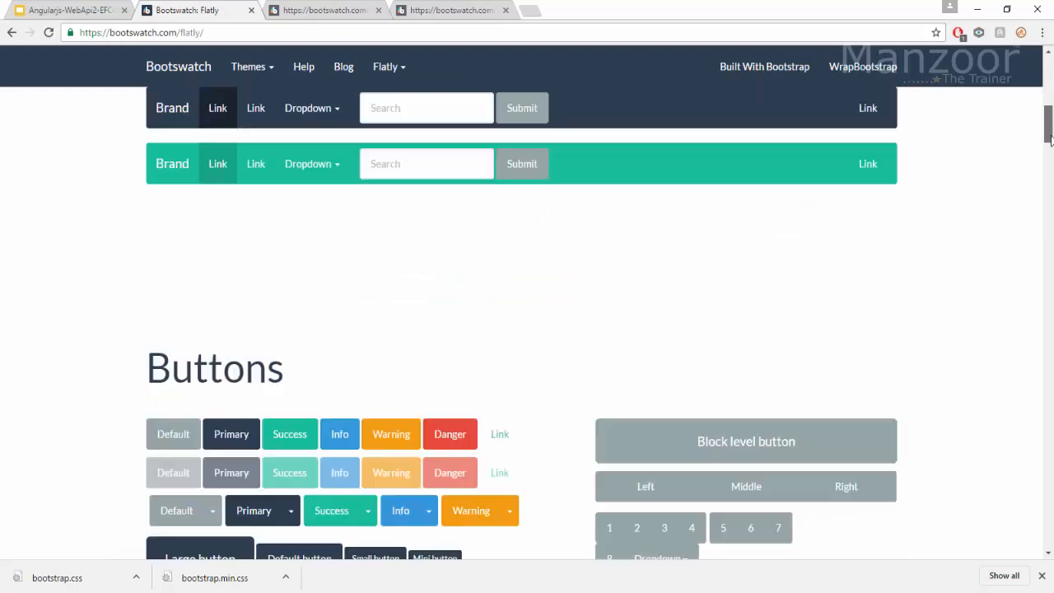
{"action": "scroll", "scroll_direction": "down", "scroll_amount": 3}
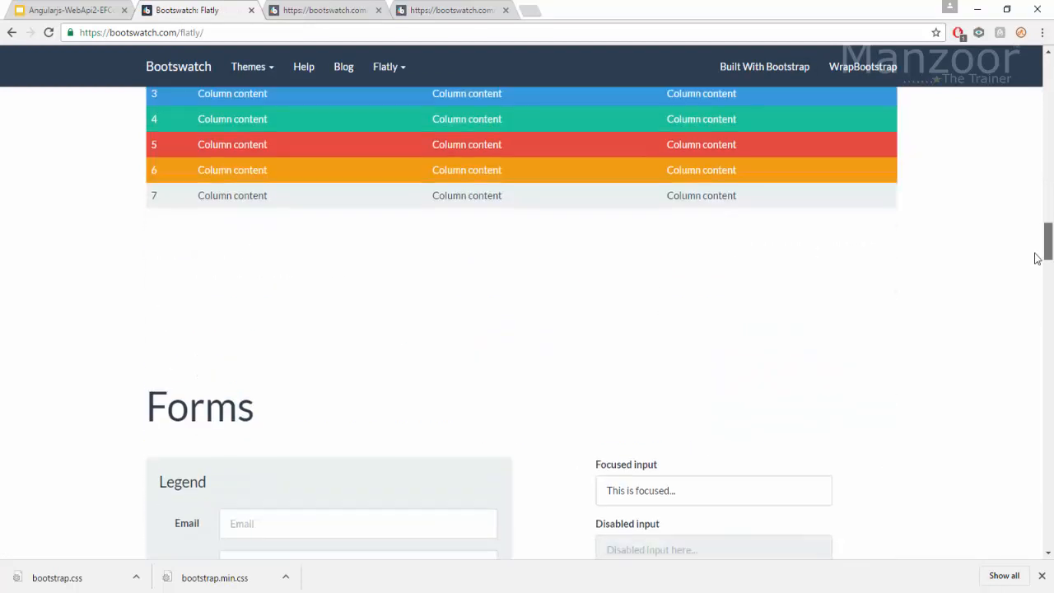
{"action": "scroll", "scroll_direction": "down", "scroll_amount": 3}
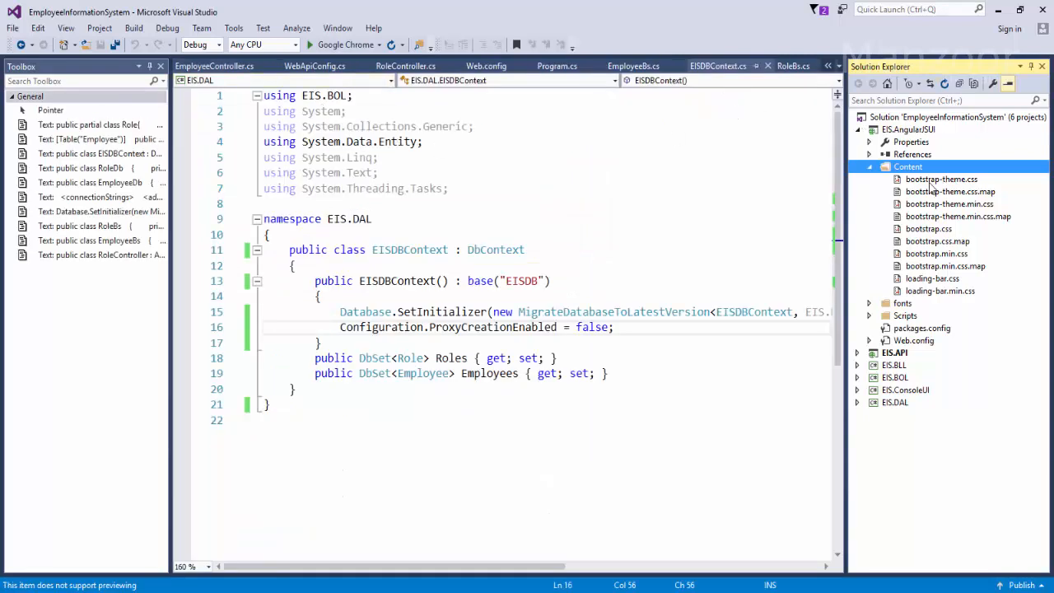
{"action": "left_click", "coordinate": [869, 166]}
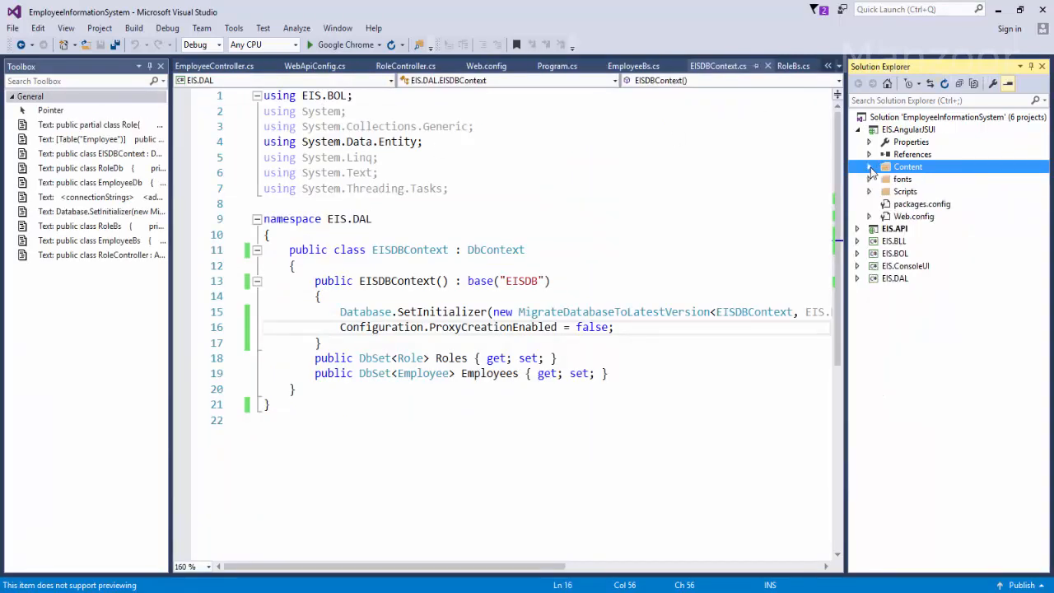